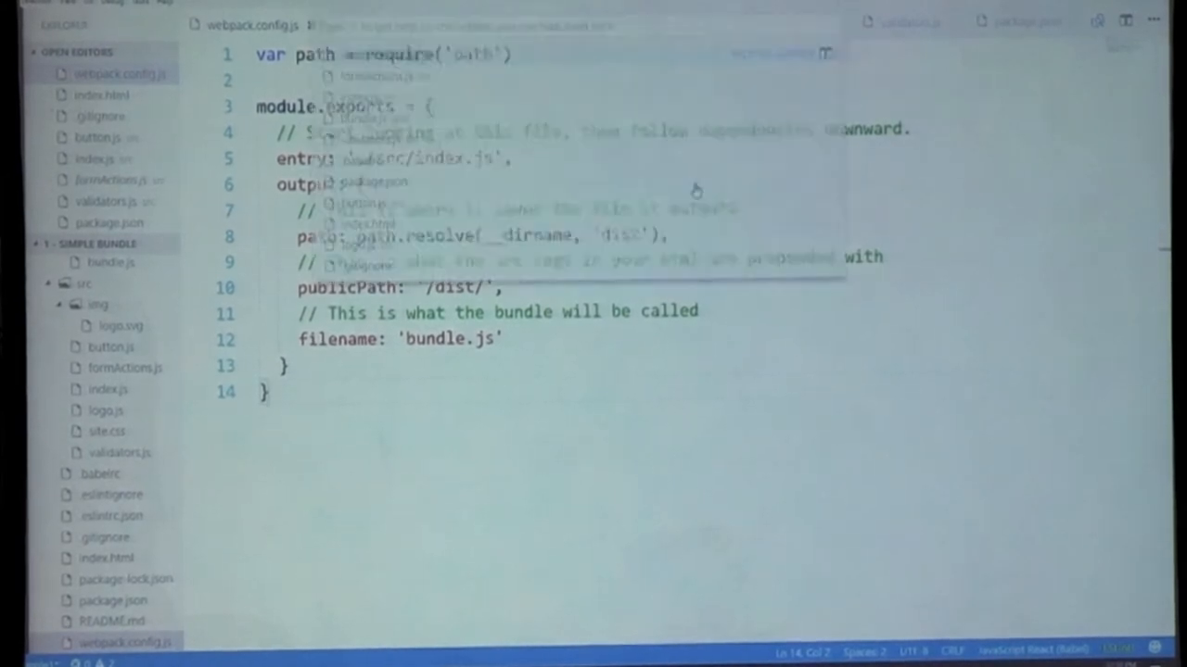
# Open package.json and highlight the "build" script name
pyautogui.click(1019, 21)
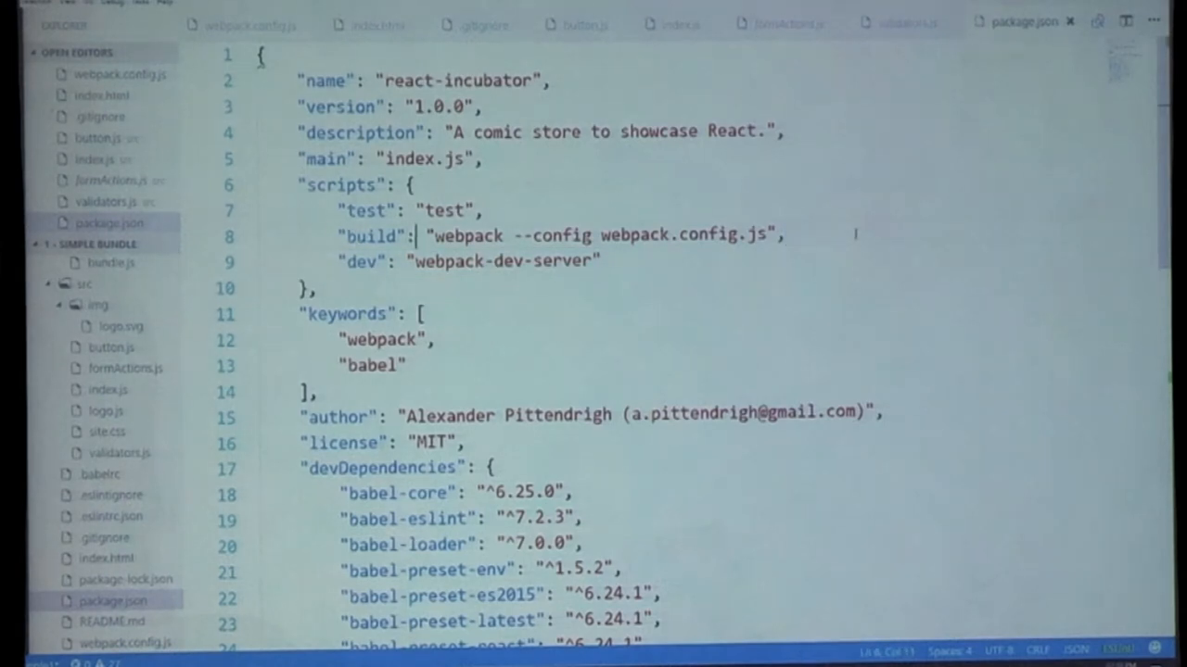
pyautogui.doubleClick(466, 234)
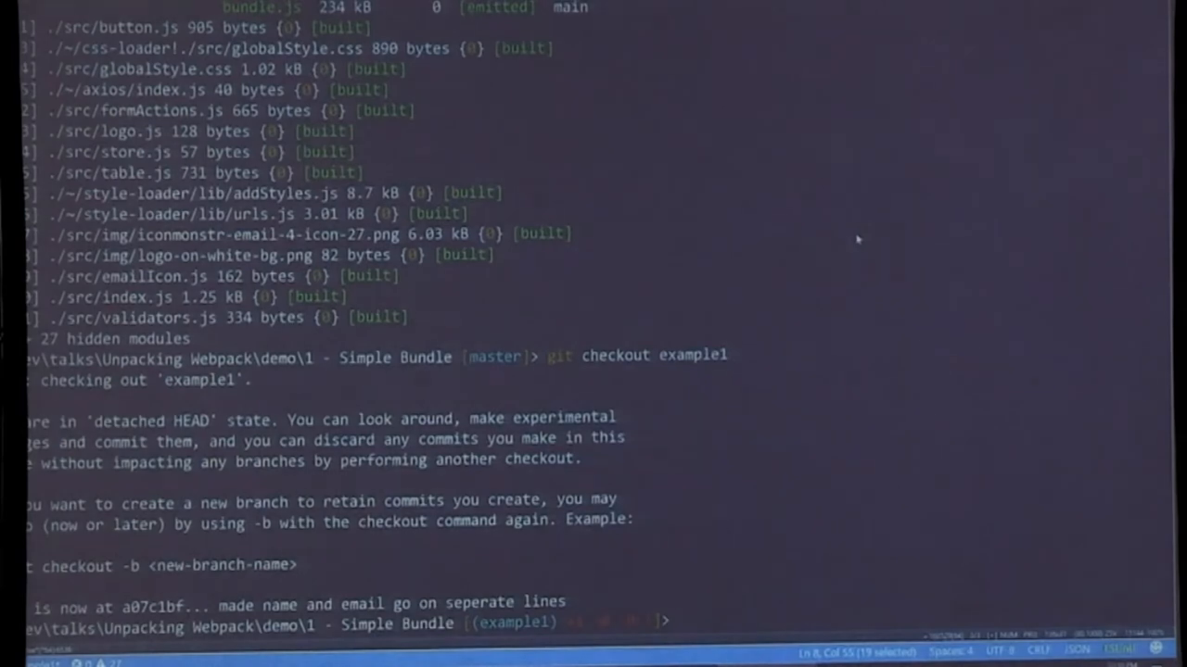
# Run npm run build on the example1 checkout in Cmder
pyautogui.write('npm run bu')
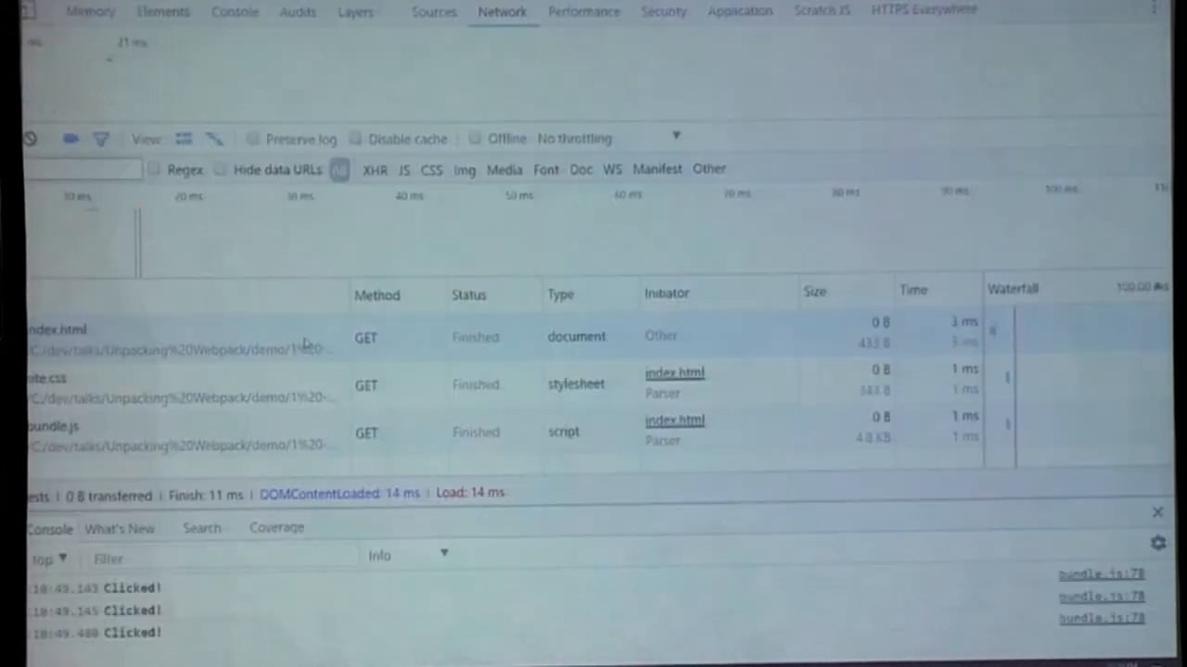
# Open dist/bundle.js in DevTools Sources and scroll through the Button and store modules
pyautogui.click(433, 11)
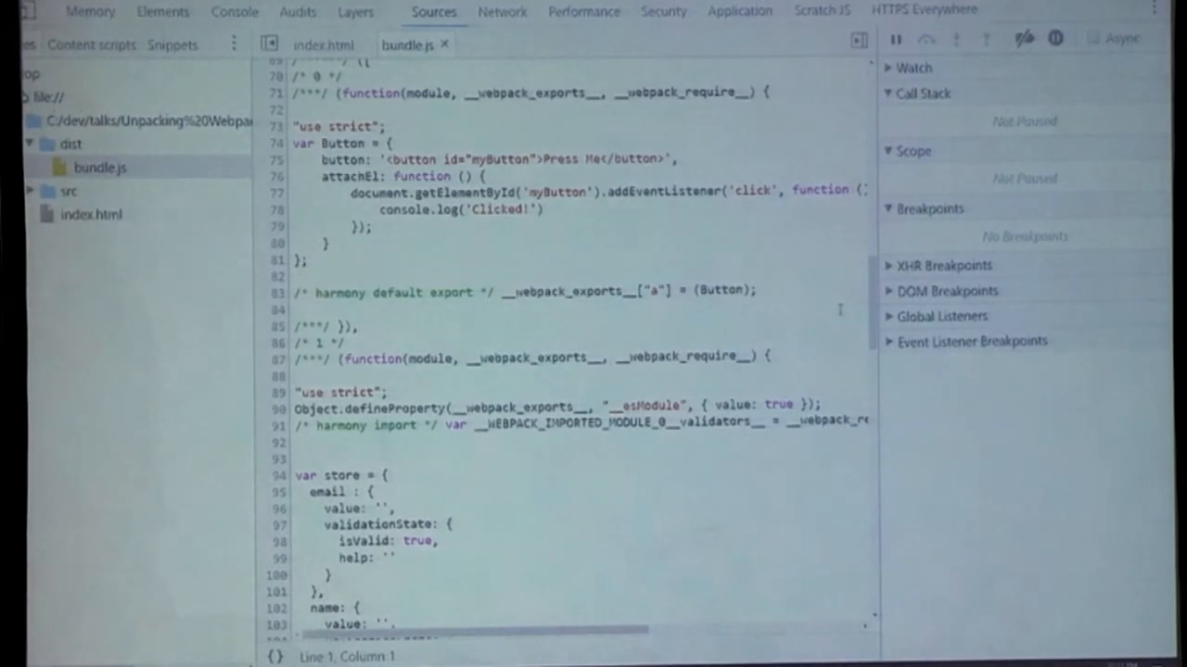
pyautogui.scroll(-3)
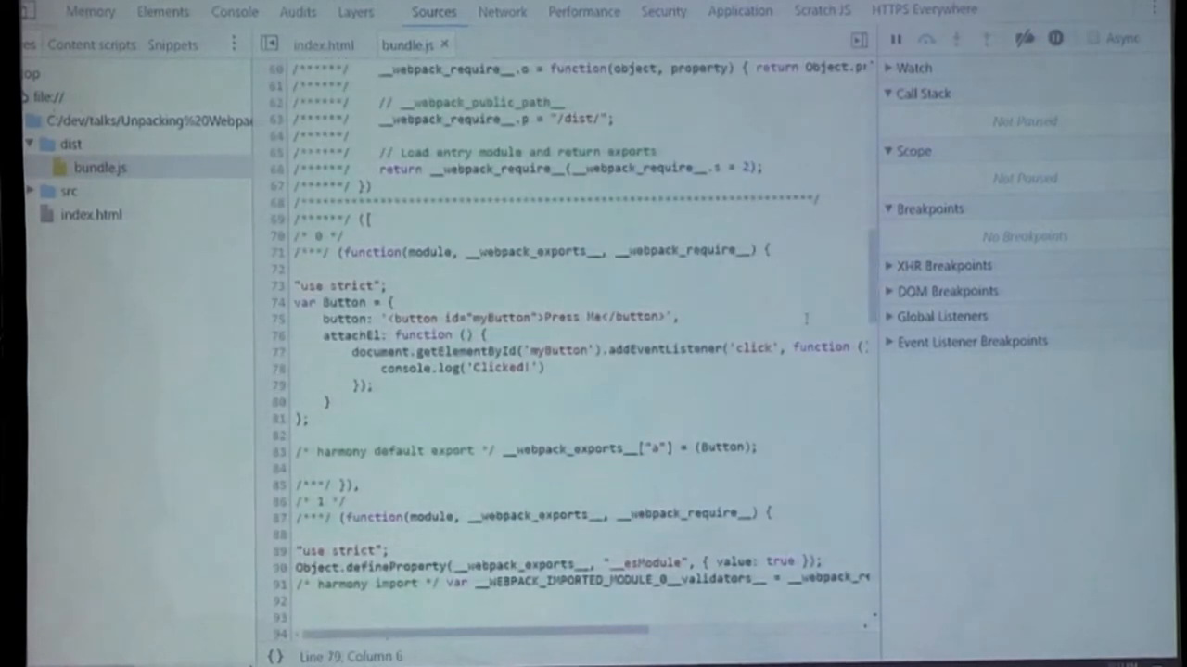
pyautogui.scroll(-3)
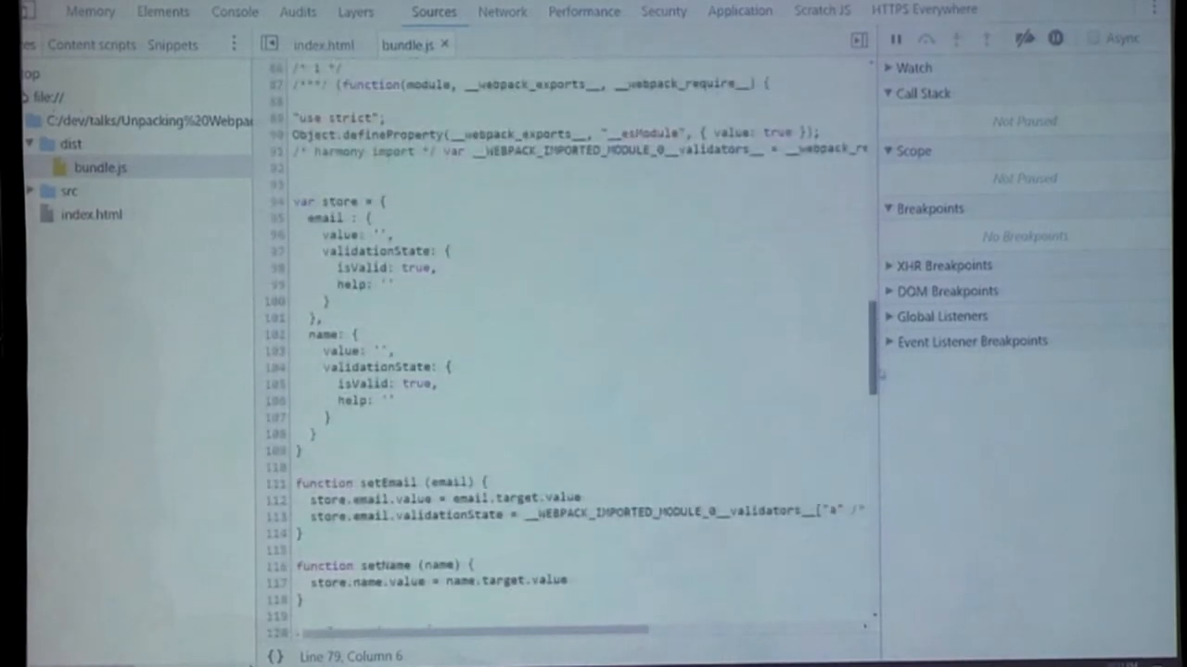
pyautogui.scroll(-3)
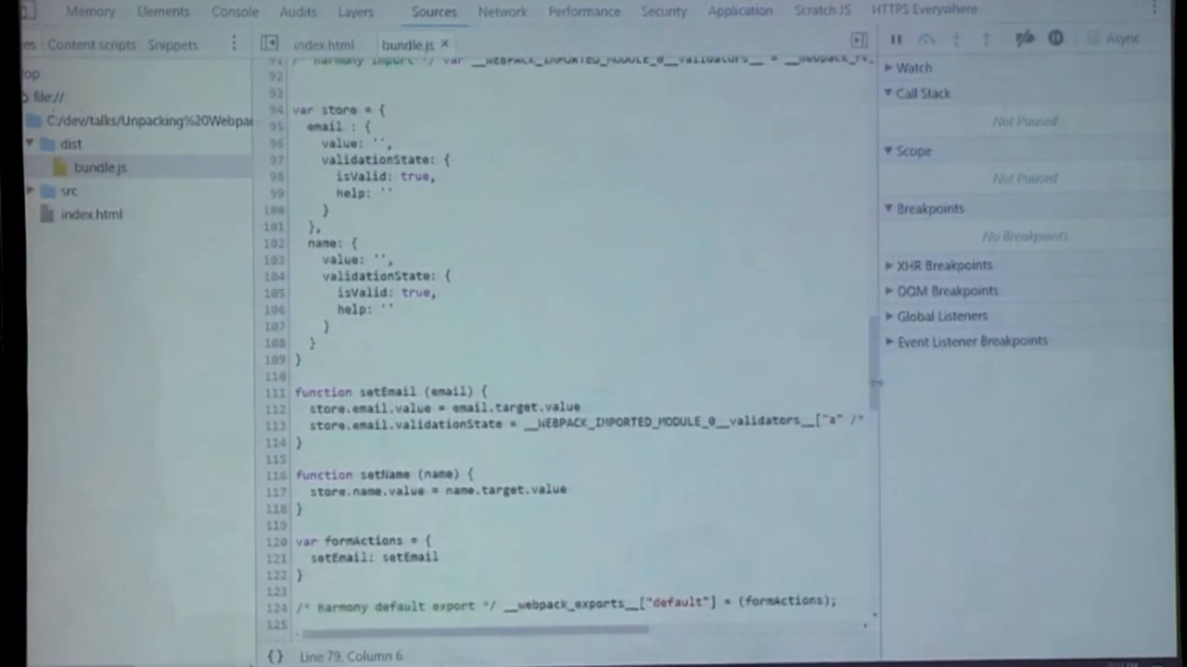
pyautogui.scroll(-3)
pyautogui.write('git')
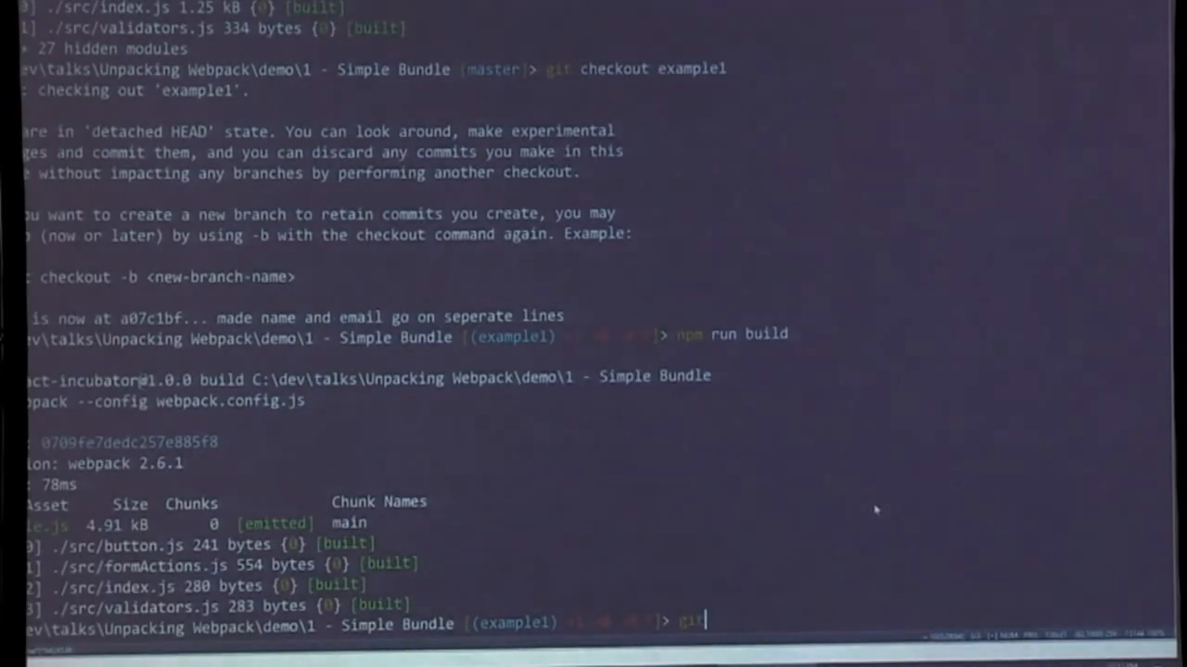
# Check out the master branch with git and start npm run build
pyautogui.write('checkout master')
pyautogui.write('npm run')
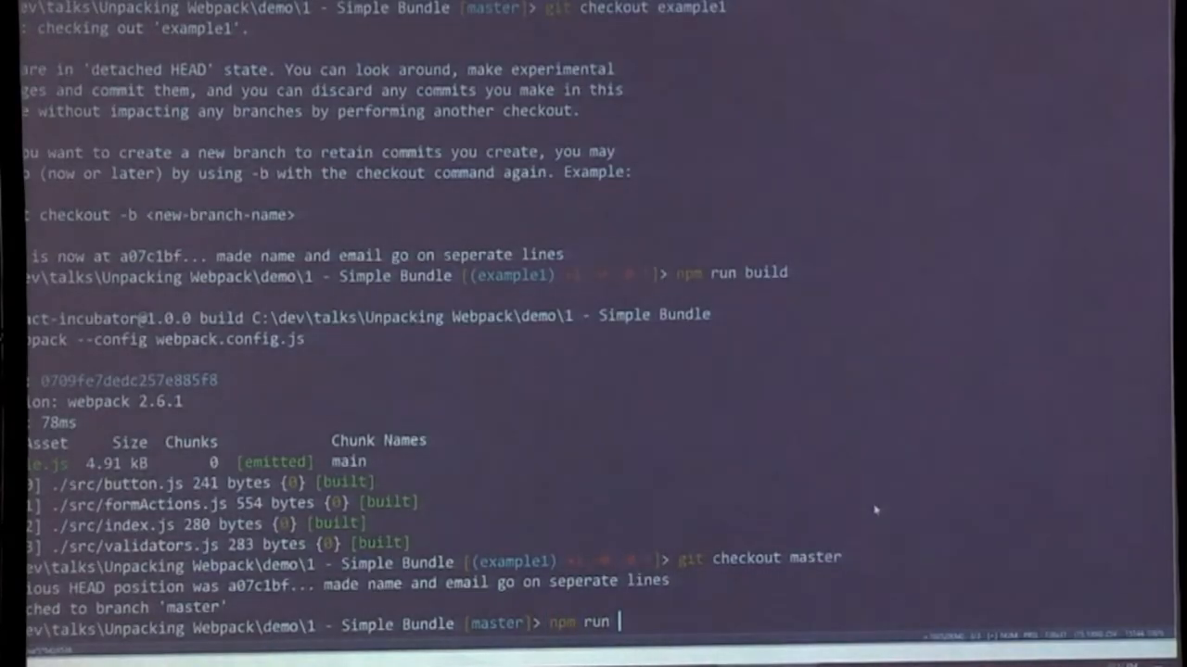
pyautogui.write('bui;ld')
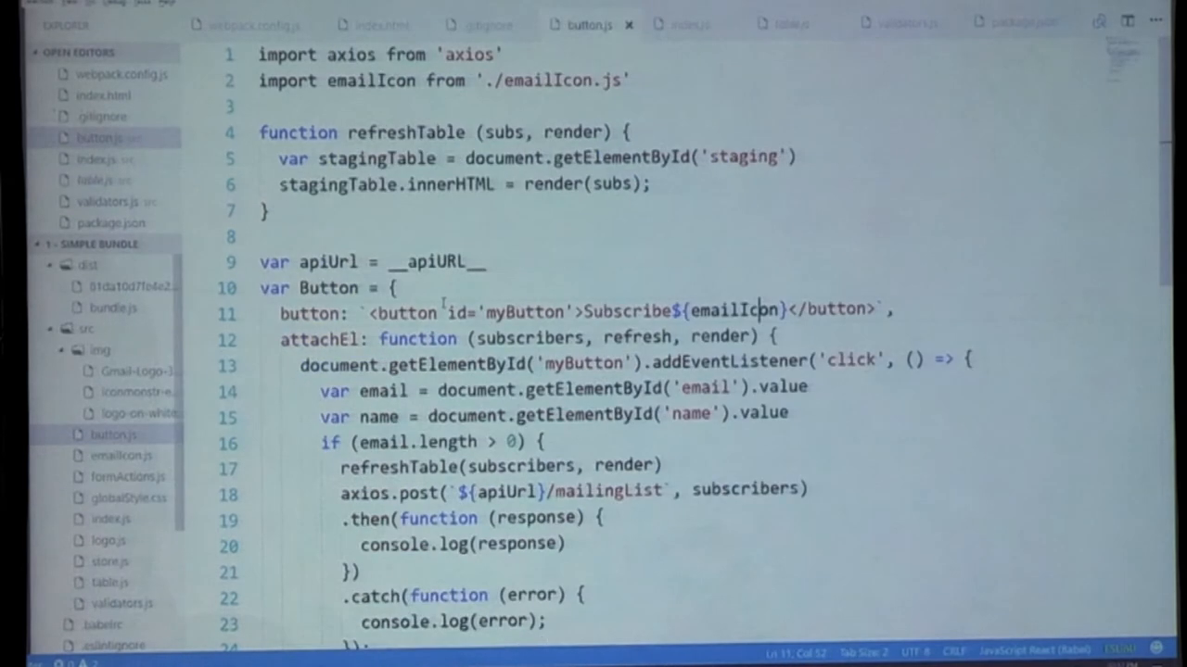
pyautogui.scroll(-3)
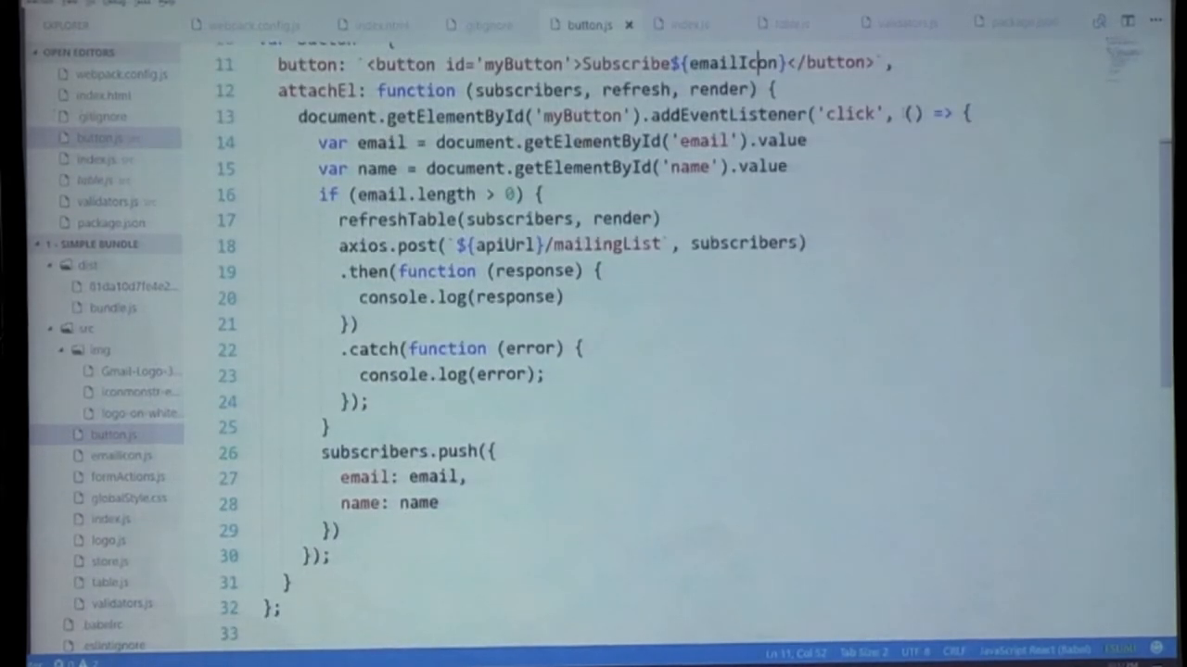
pyautogui.moveTo(964, 113); pyautogui.dragTo(468, 477)
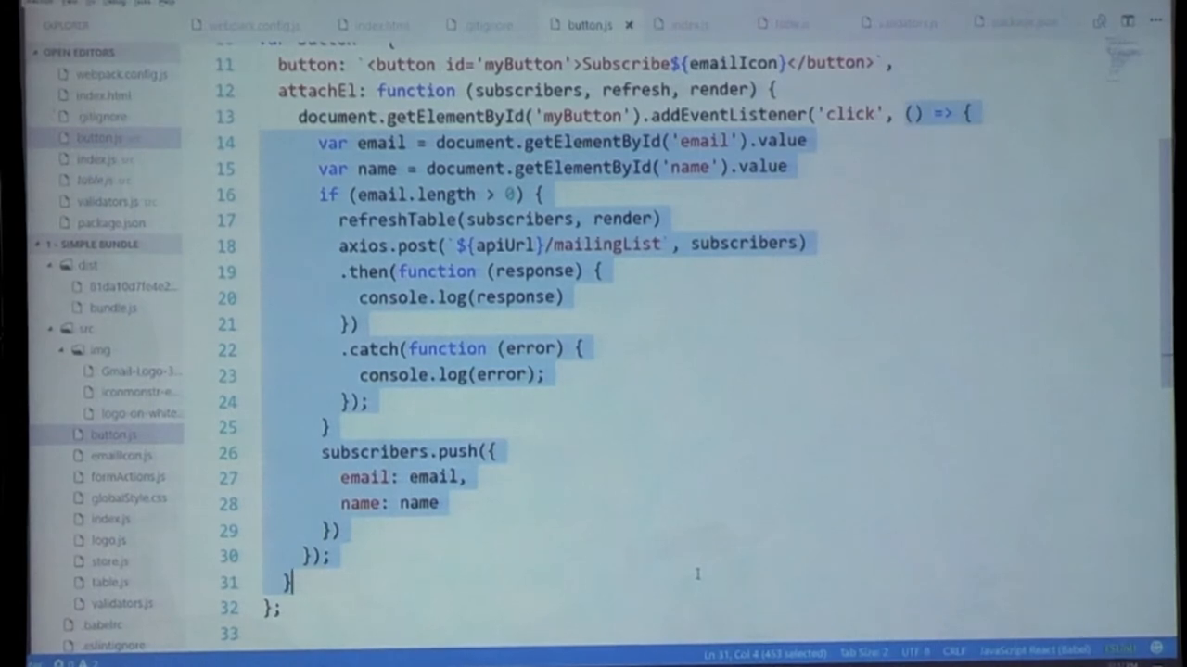
pyautogui.click(468, 476)
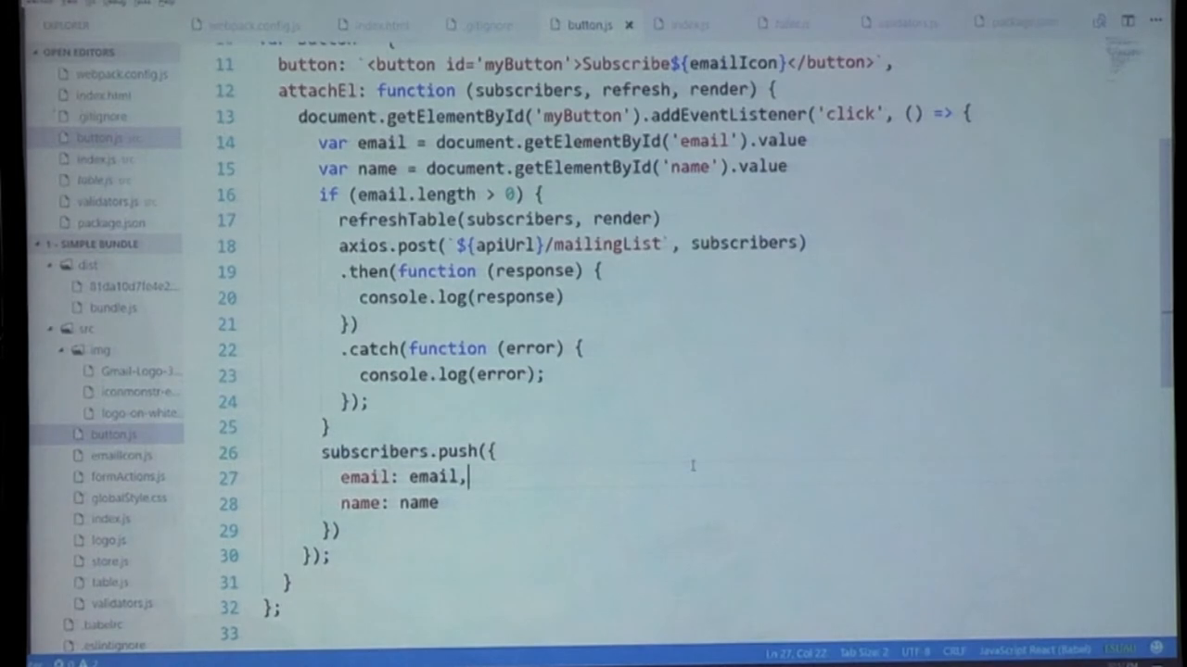
pyautogui.press('Alt+Tab')
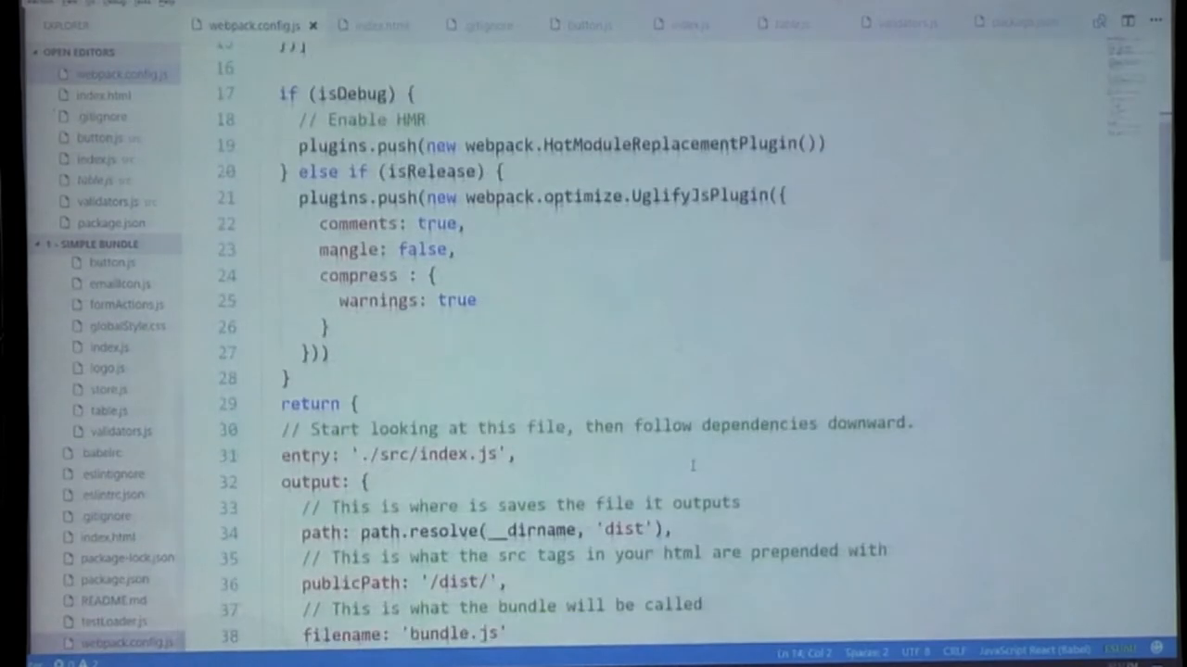
# Scroll webpack.config.js through the isDebug hot-reload and isRelease UglifyJs plugins
pyautogui.scroll(-3)
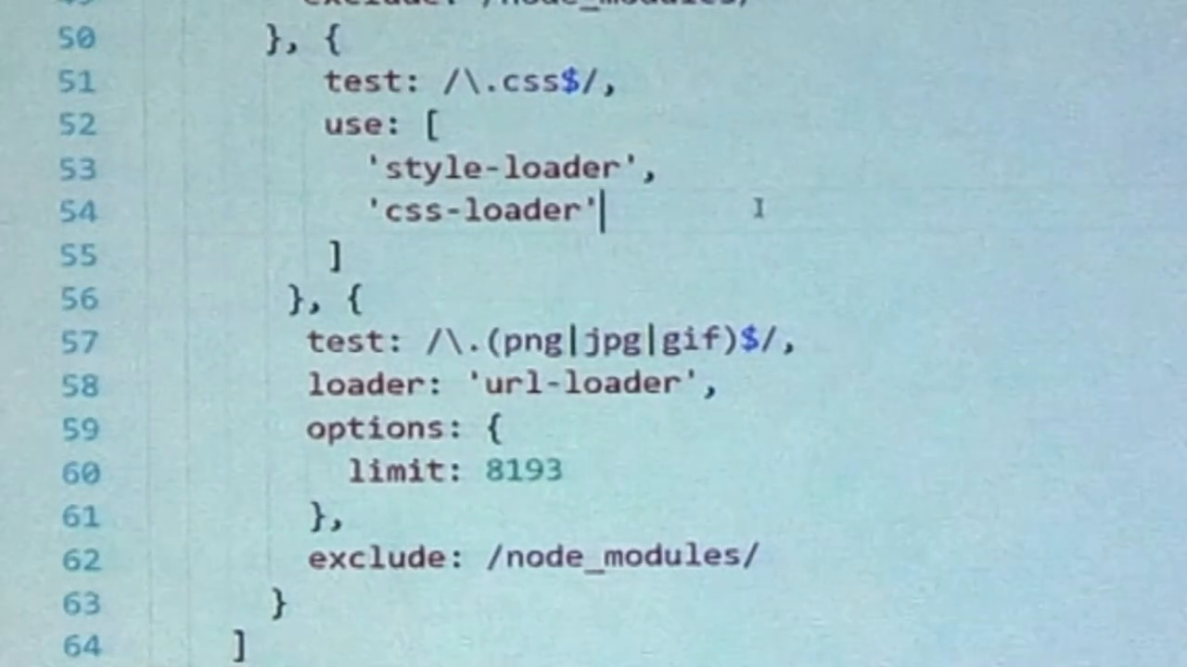
pyautogui.doubleClick(480, 211)
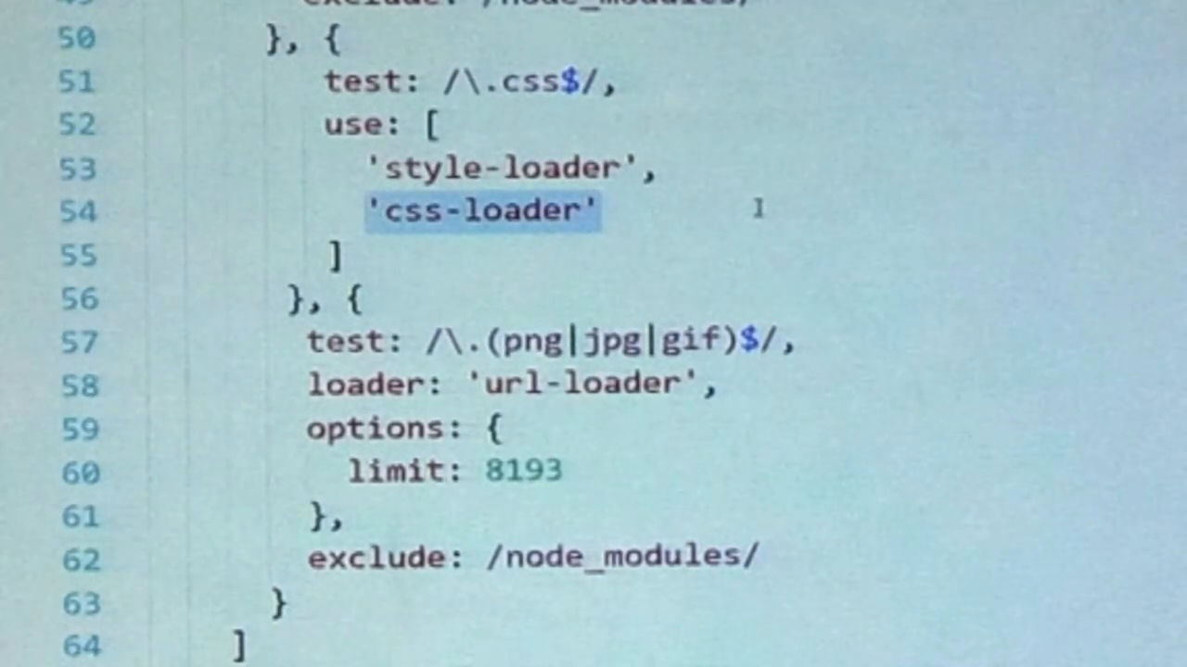
pyautogui.click(371, 211)
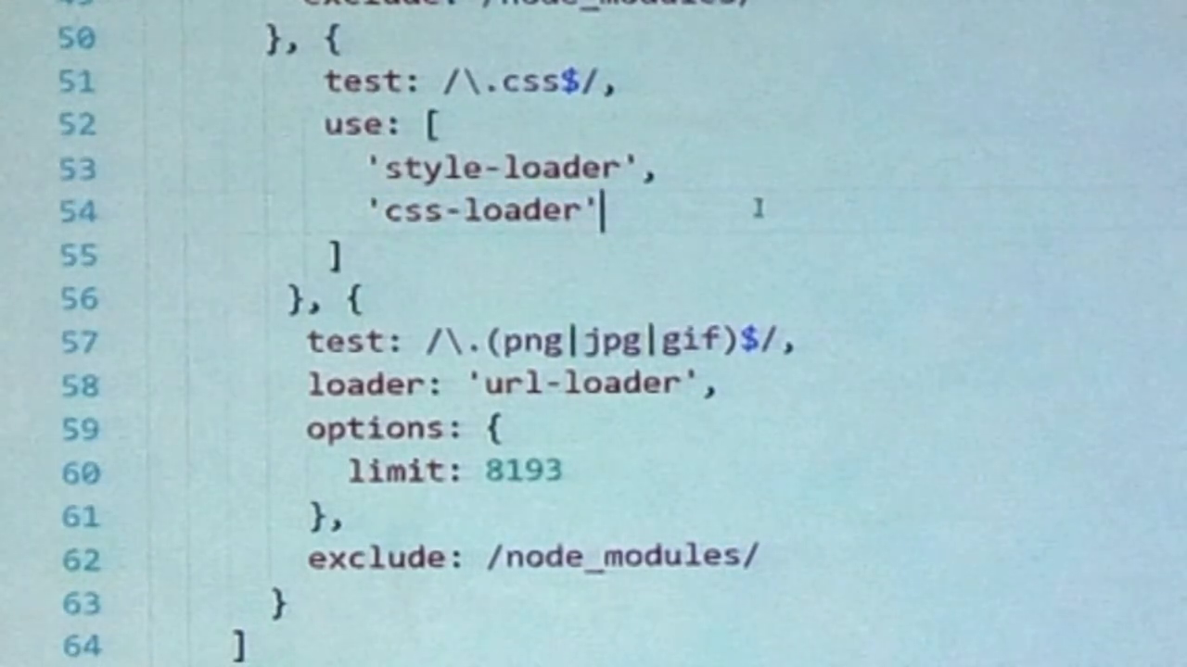
pyautogui.doubleClick(480, 211)
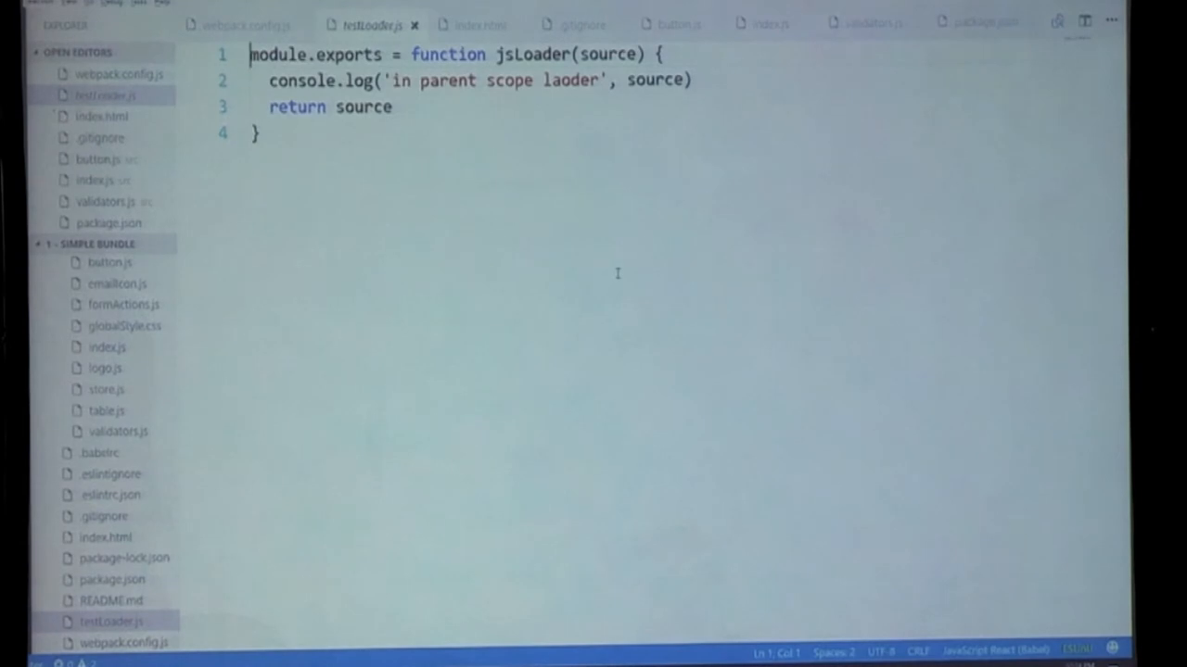
# View testLoader.js beside the build output logging each module's source
pyautogui.click(245, 24)
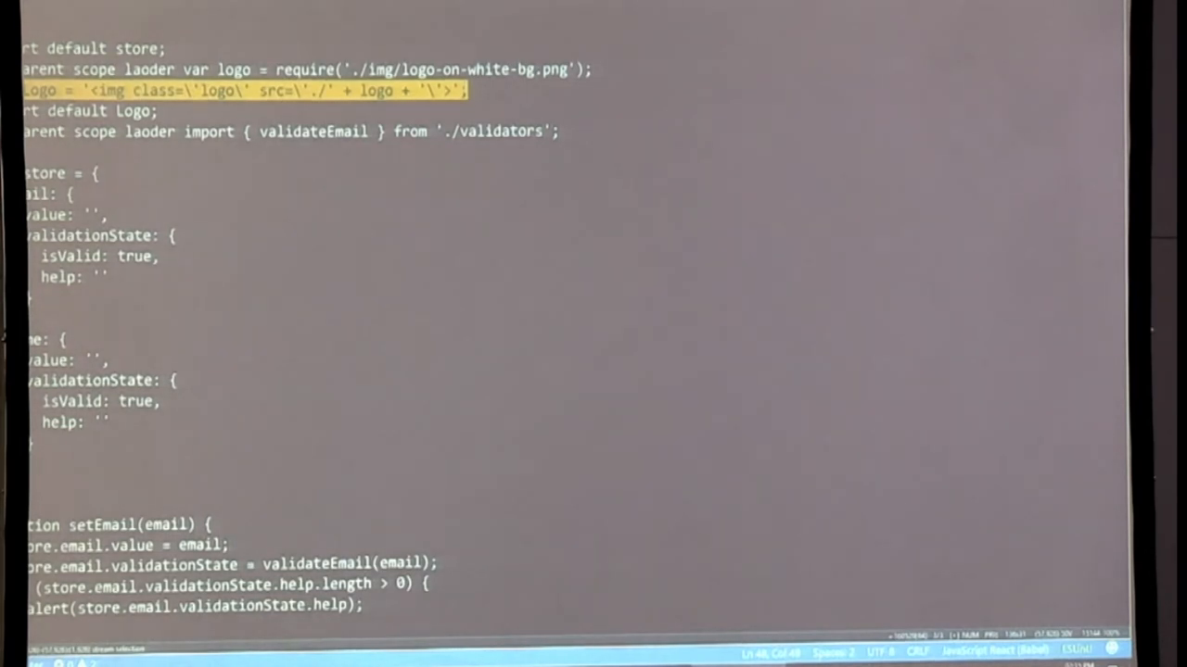
# Return to VS Code to open globalStyle.css with its :local(.table) rule
pyautogui.press('alt+tab')
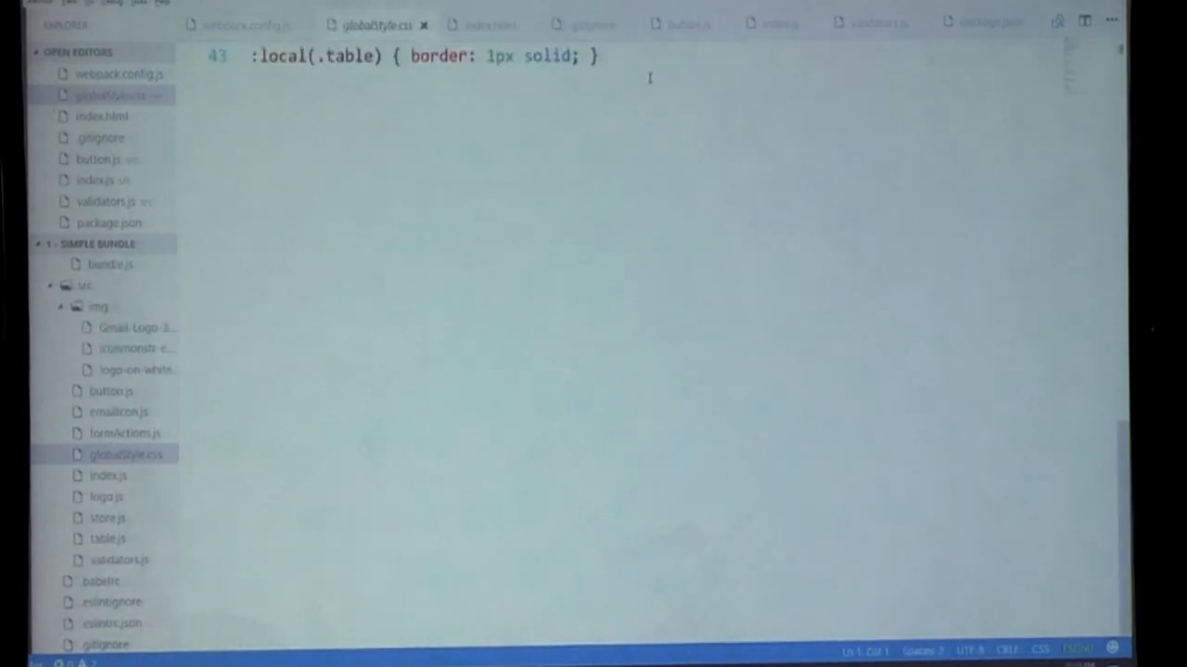
# Glance at button.js, return to the :local(.table) rule, then switch to Chrome DevTools
pyautogui.click(686, 24)
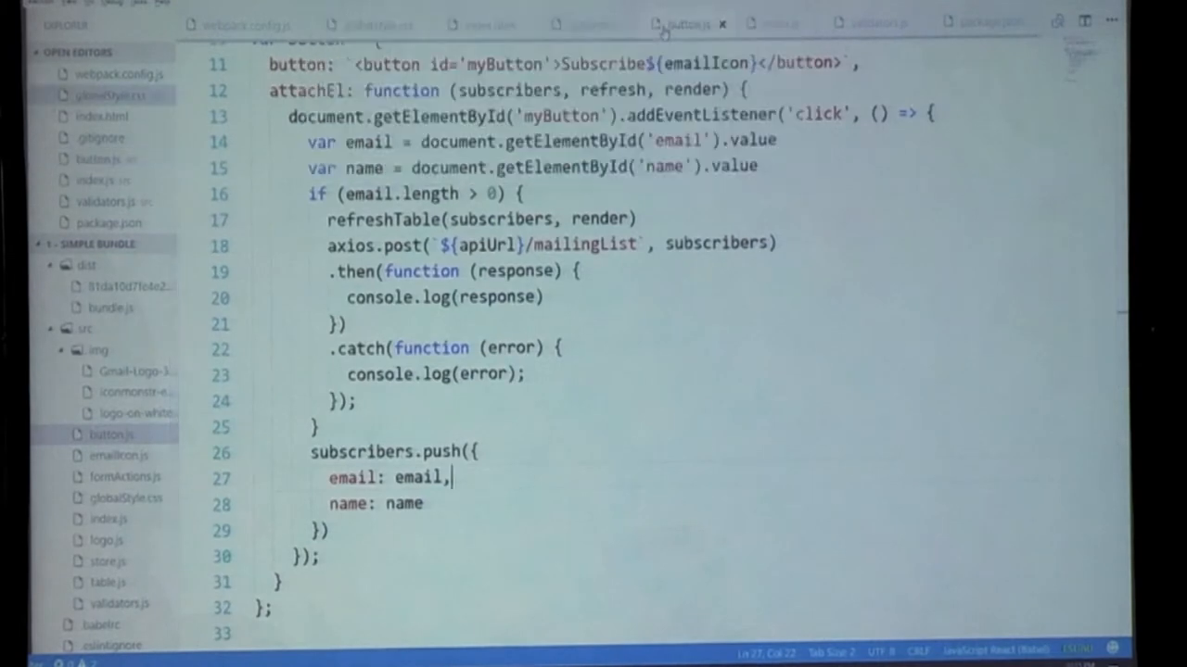
pyautogui.click(375, 24)
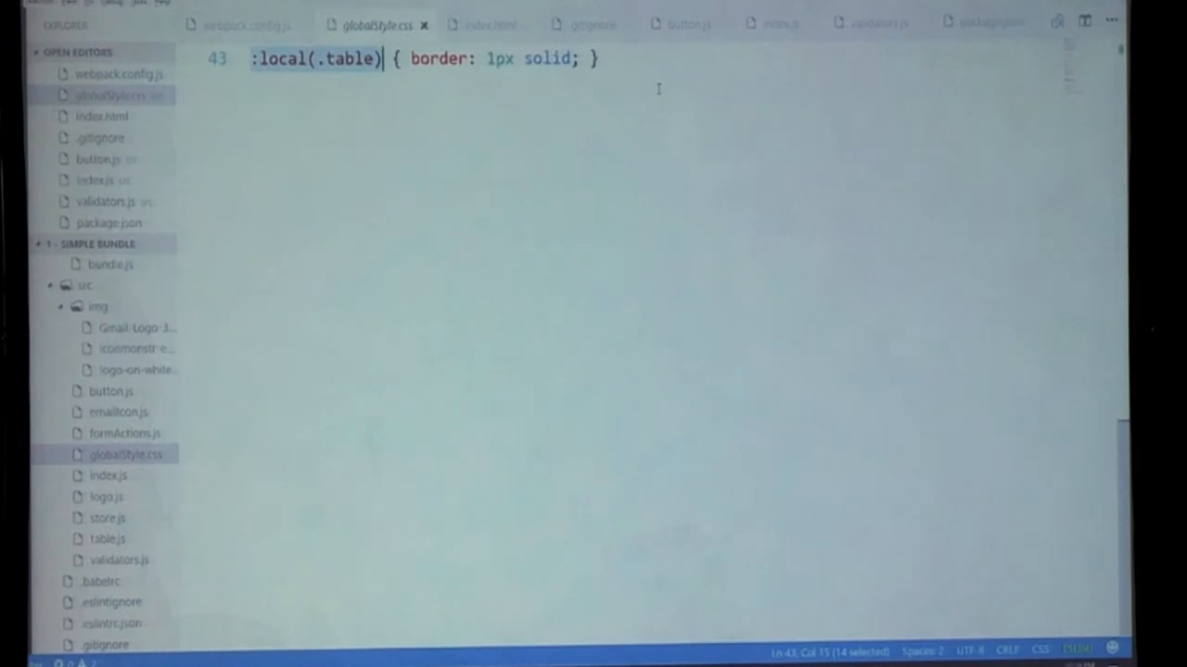
pyautogui.press('alt+tab')
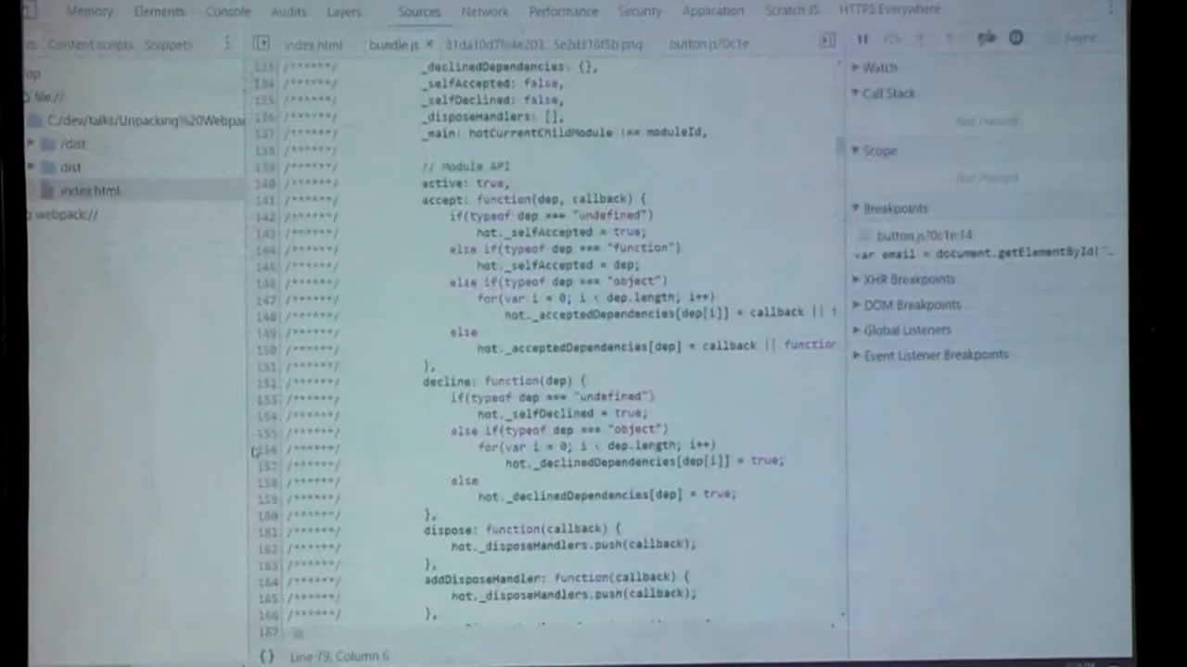
# Inspect the table's hashed class with its 1px solid border, then return to VS Code
pyautogui.click(158, 10)
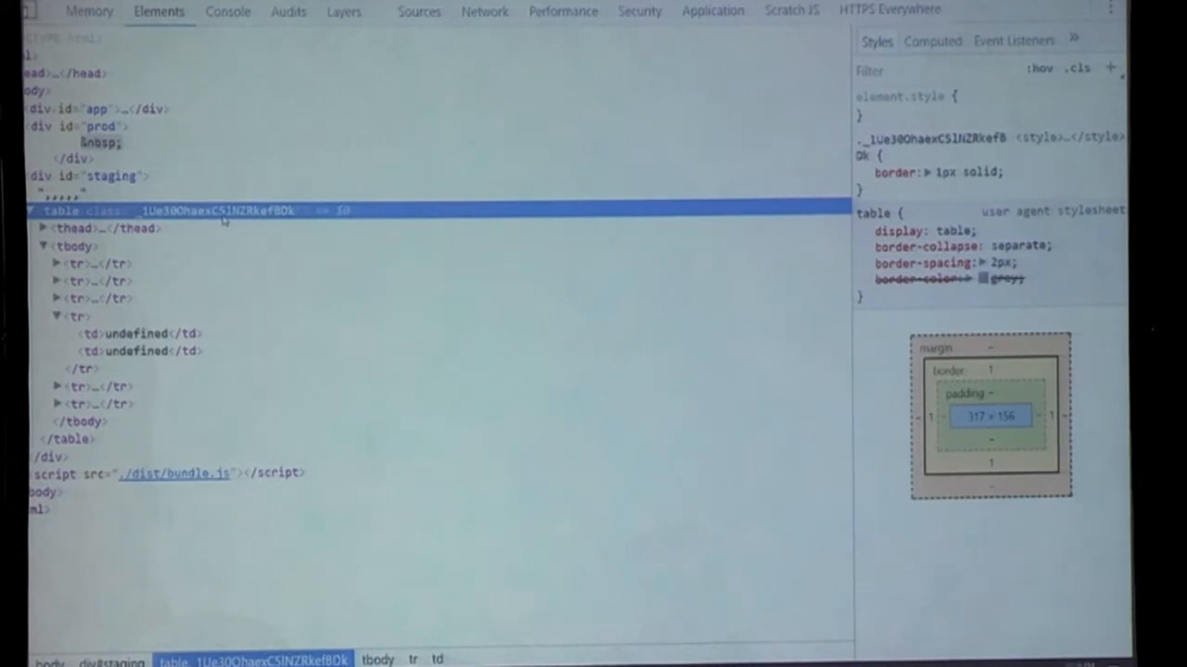
pyautogui.press('alt+tab')
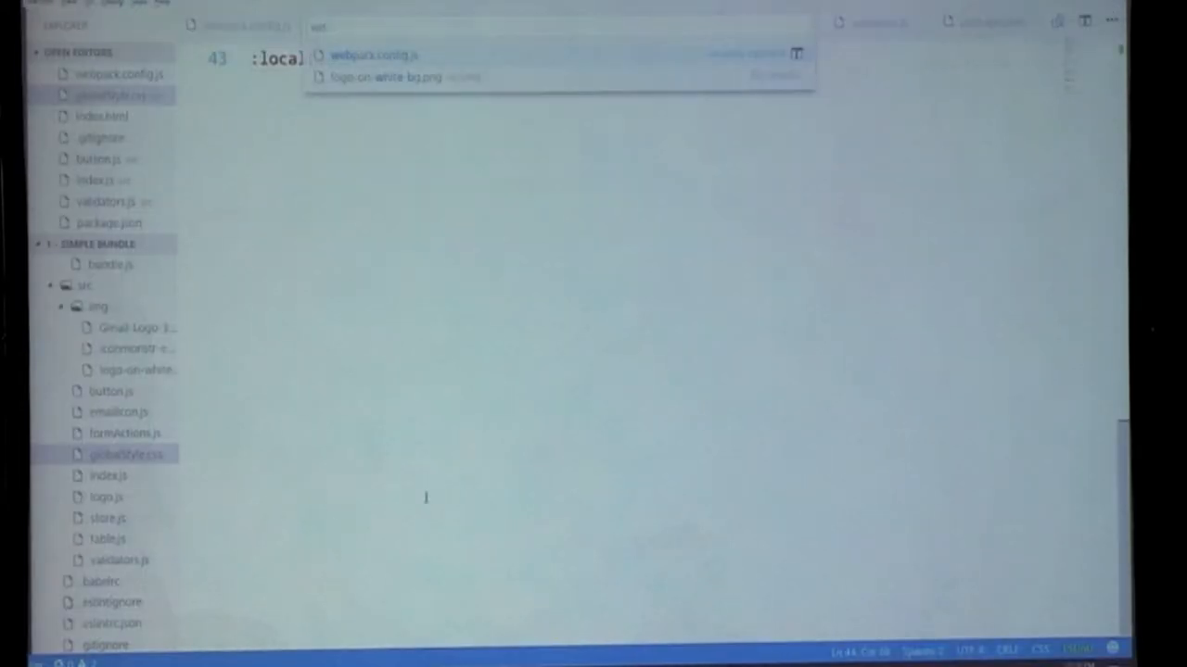
# Open webpack.config.js and scroll through the devtool setting and module rules
pyautogui.click(374, 55)
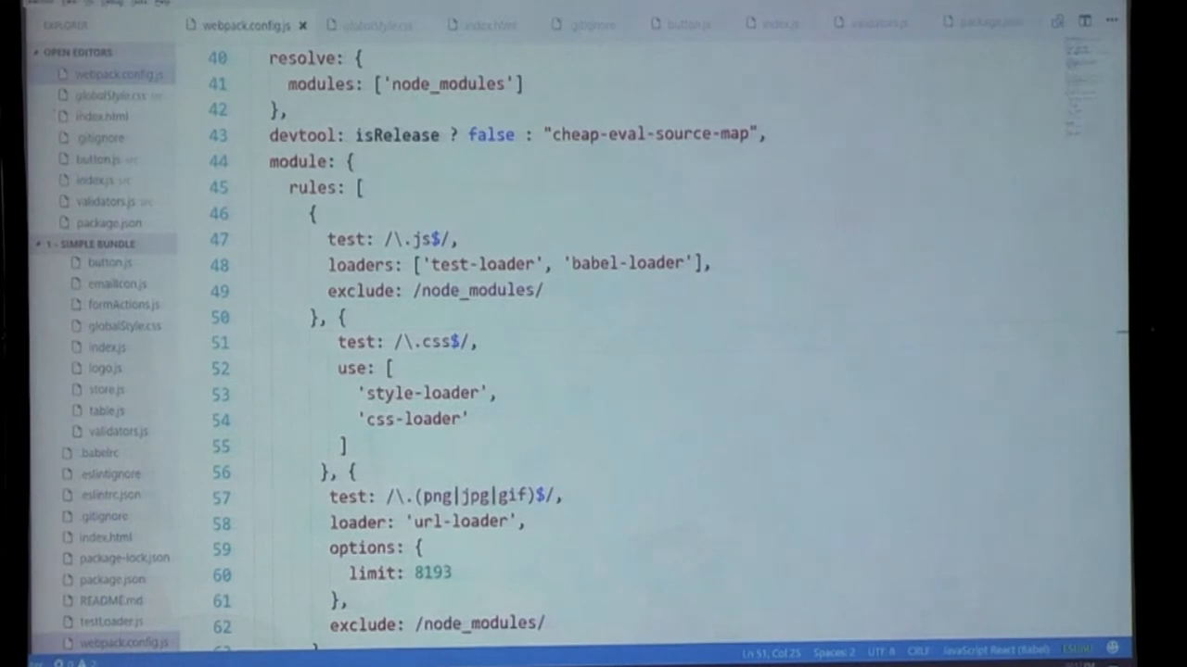
pyautogui.scroll(-3)
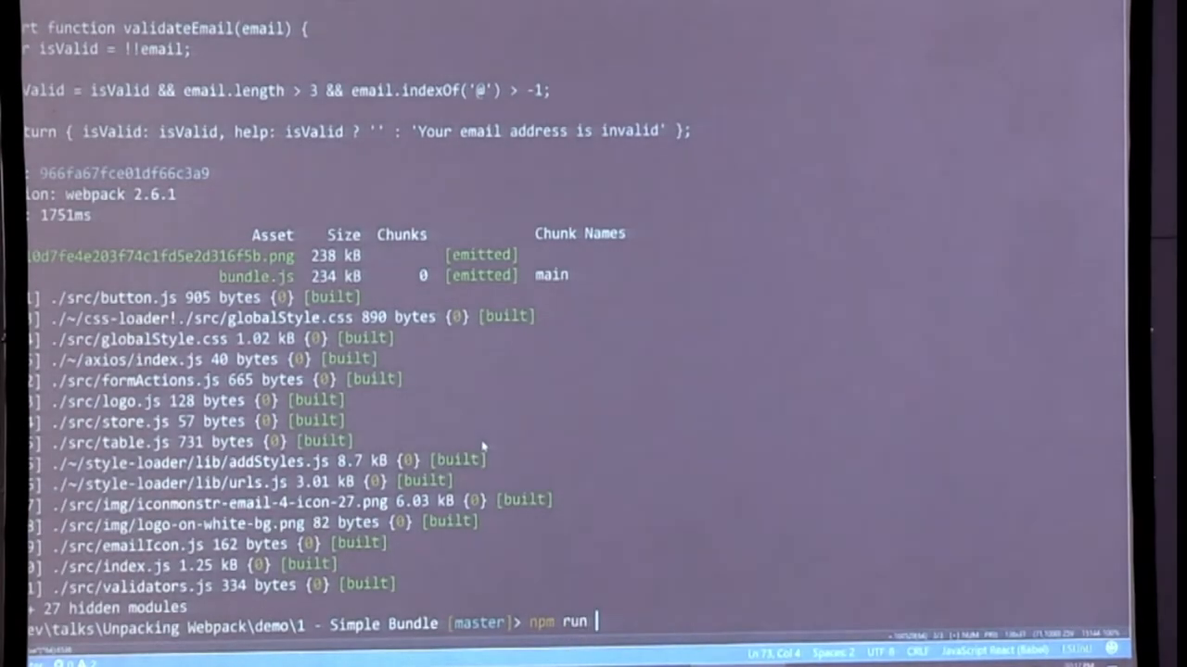
pyautogui.write('st')
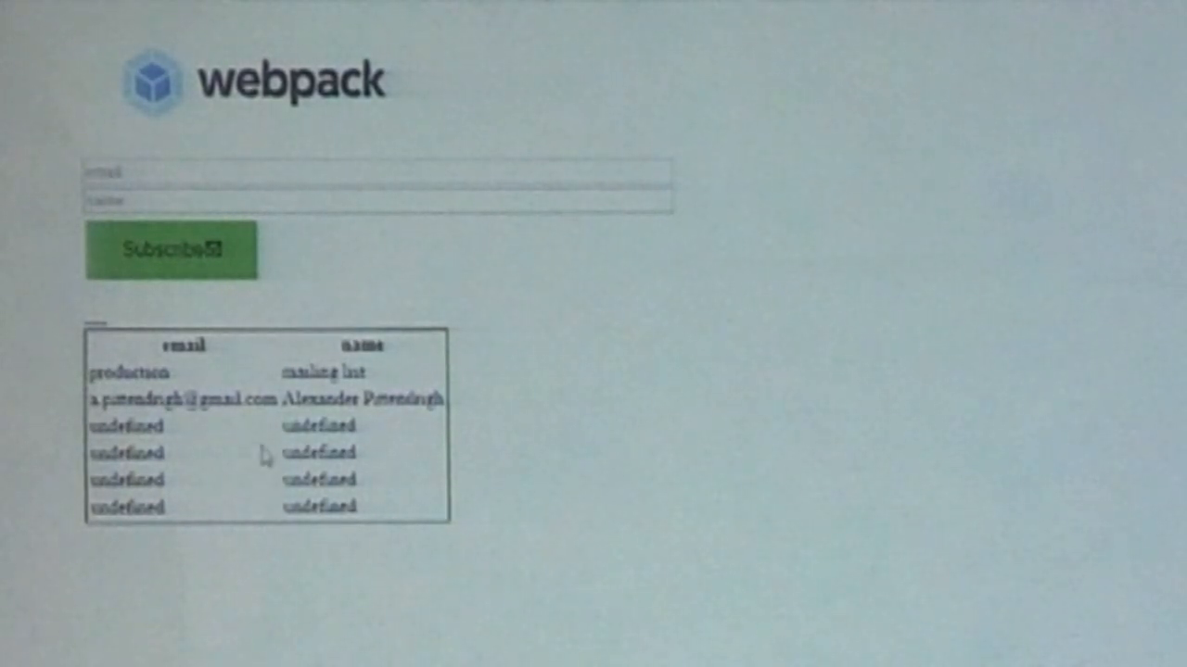
pyautogui.moveTo(538, 426)
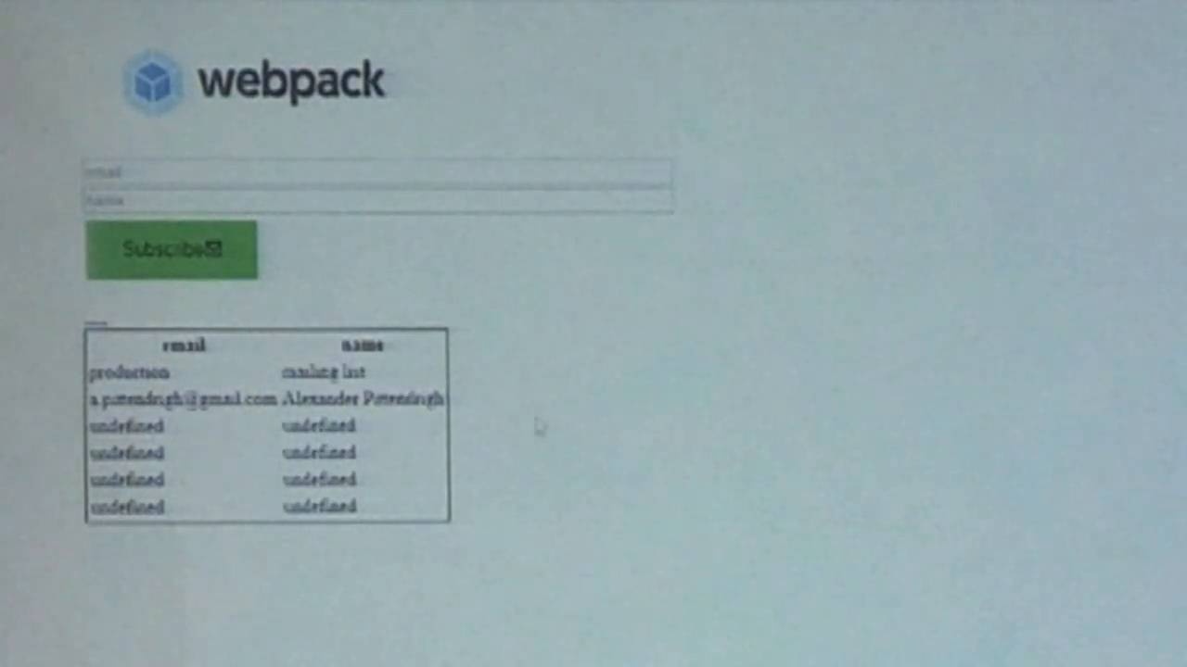
pyautogui.moveTo(812, 486)
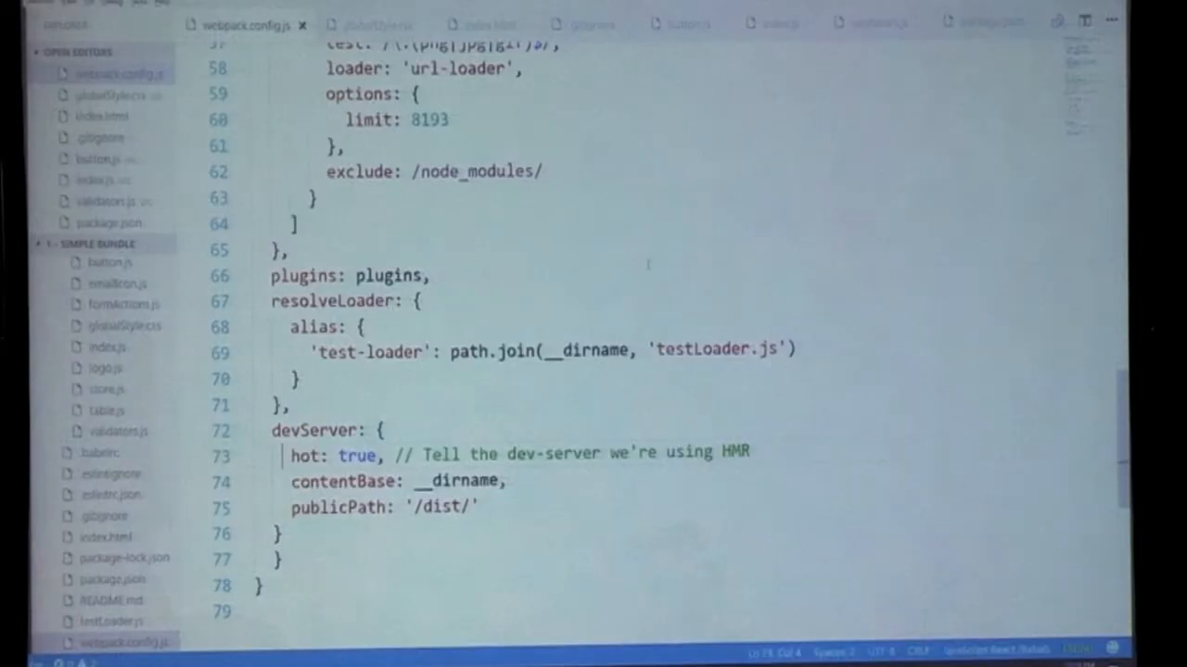
# Relabel the button in button.js from Subscribe to 'Hello, JSinSA!!'
pyautogui.click(688, 24)
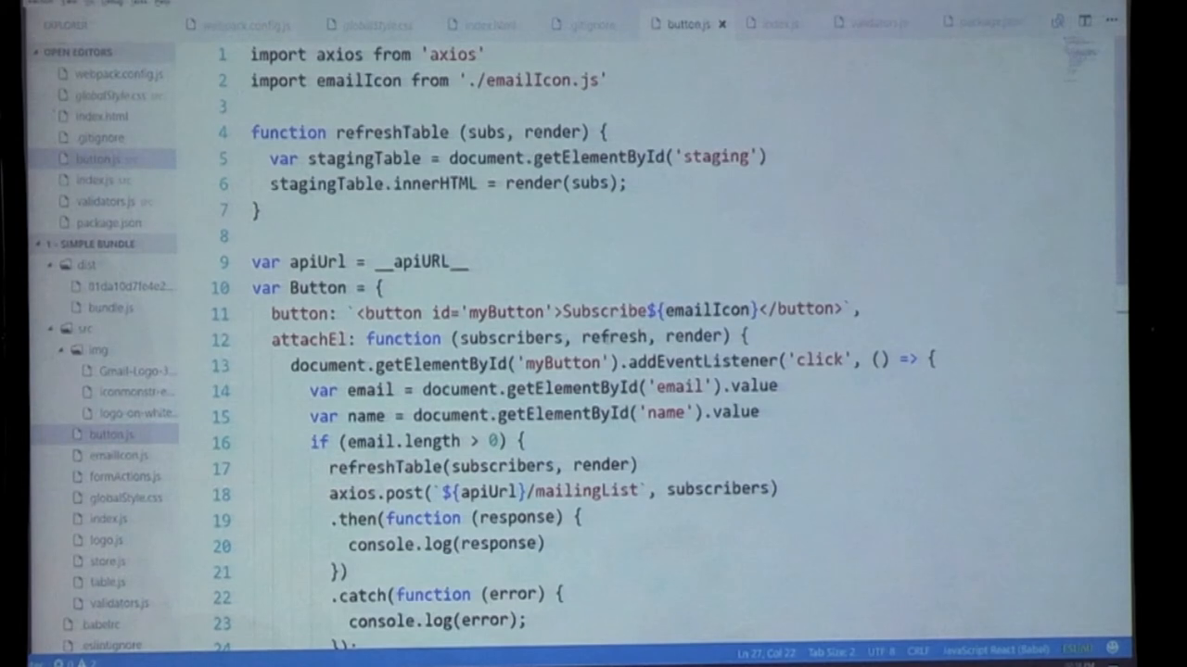
pyautogui.click(380, 288)
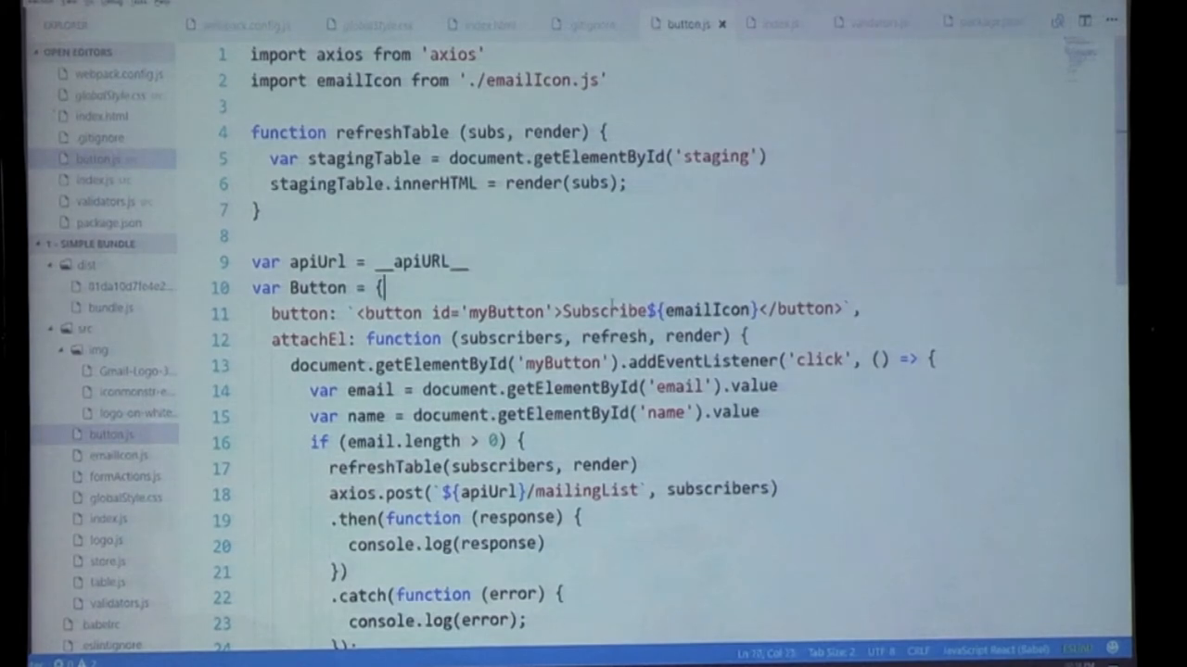
pyautogui.write('Hello,')
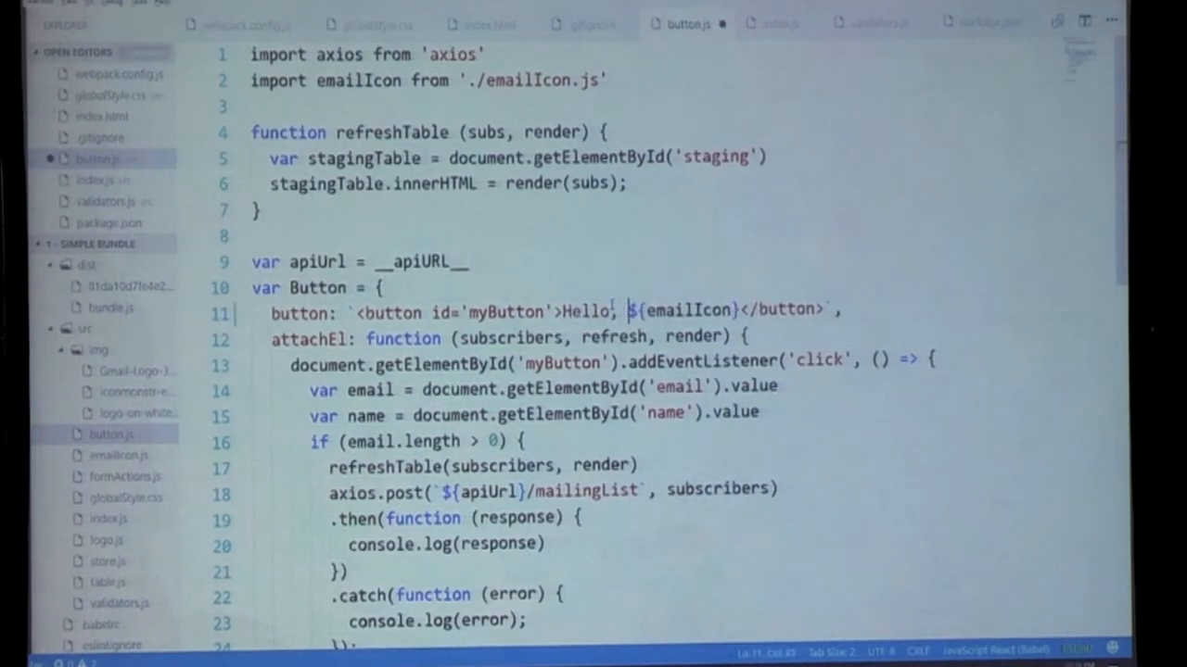
pyautogui.write('JSinSA!!')
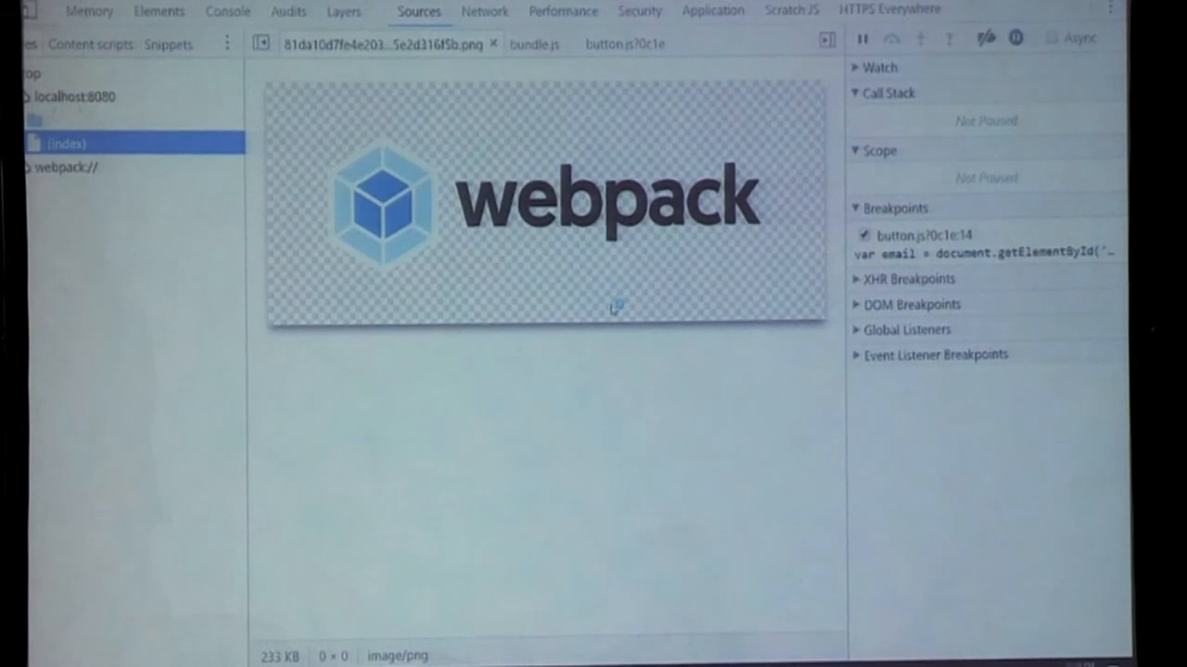
# Confirm the hot-reloaded 'Hello, JSinSA!!' button, resume the paused handler, and dismiss the email alert
pyautogui.click(535, 44)
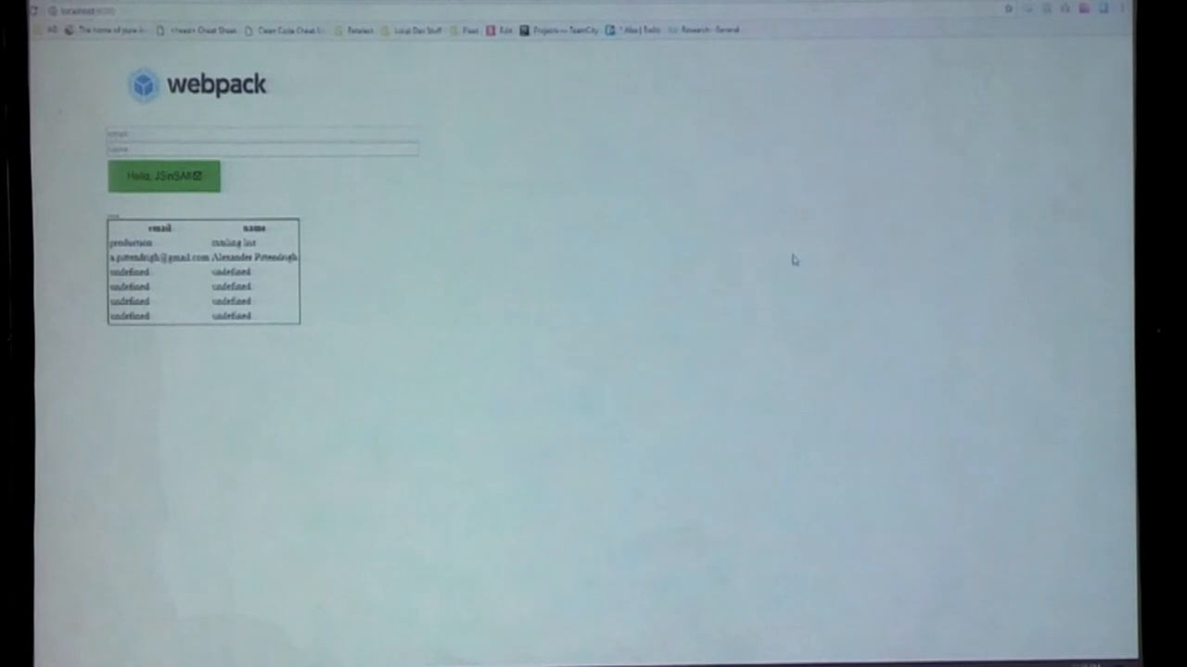
pyautogui.moveTo(725, 318)
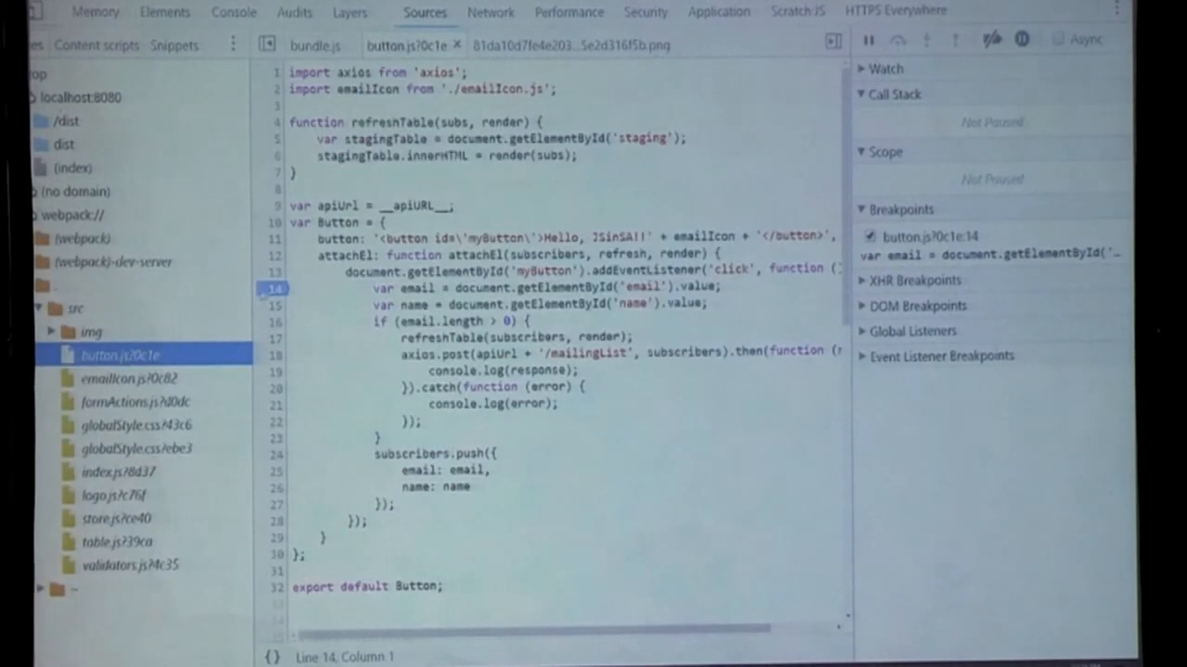
pyautogui.press('alt+tab')
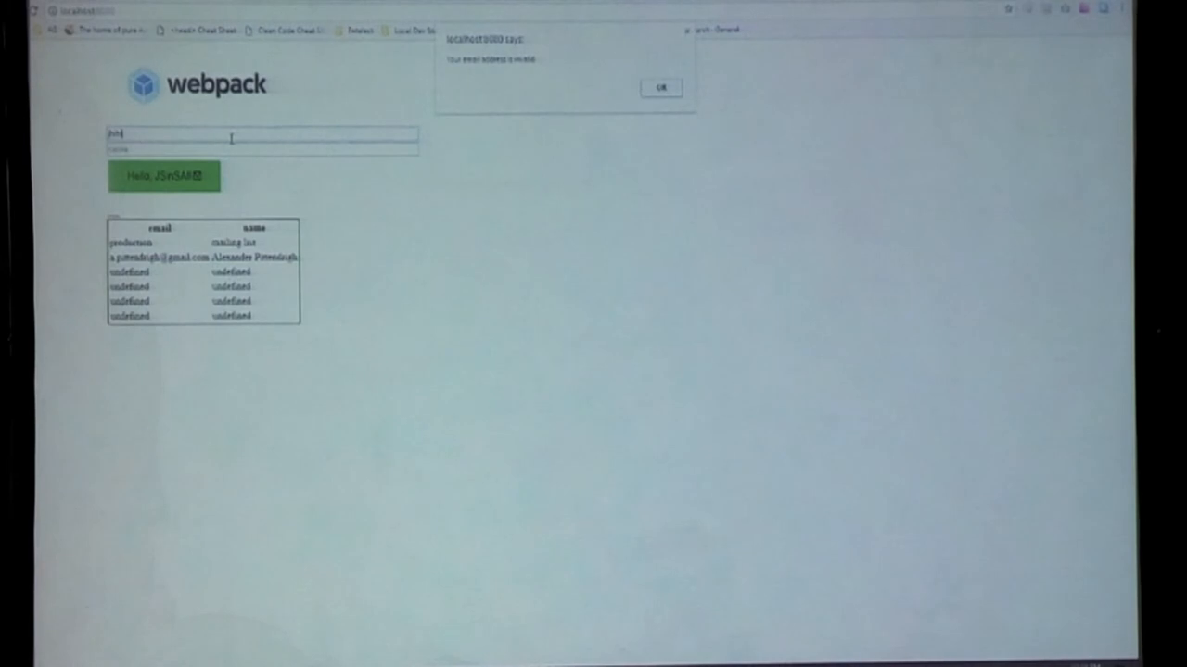
pyautogui.click(660, 87)
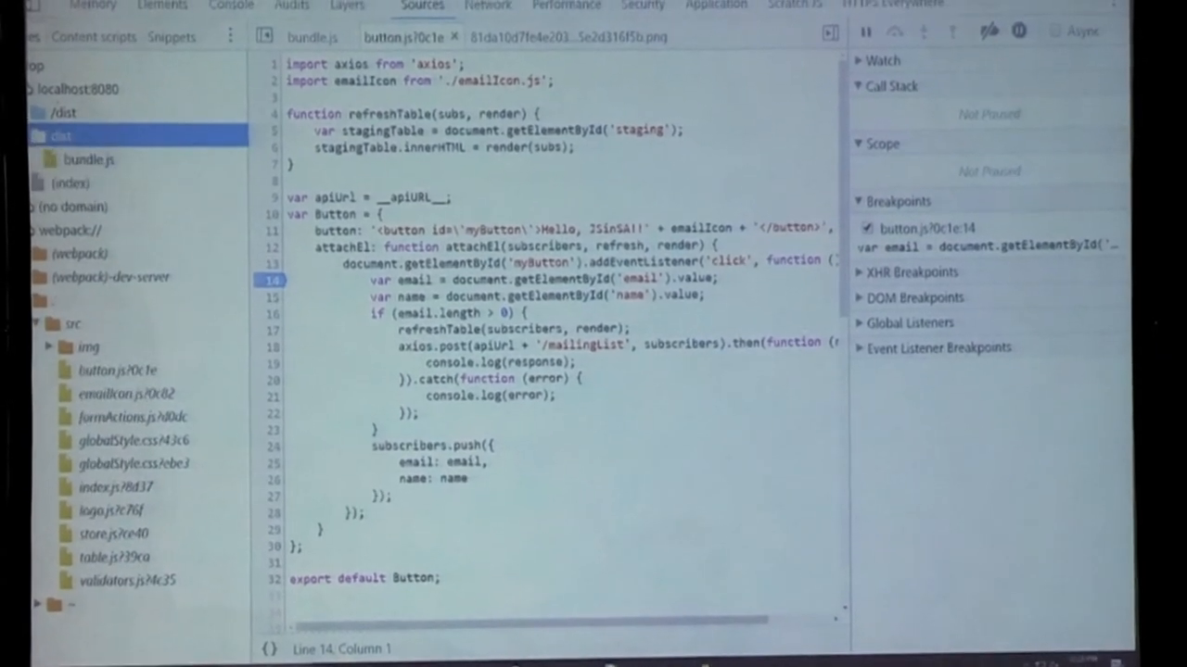
pyautogui.click(313, 37)
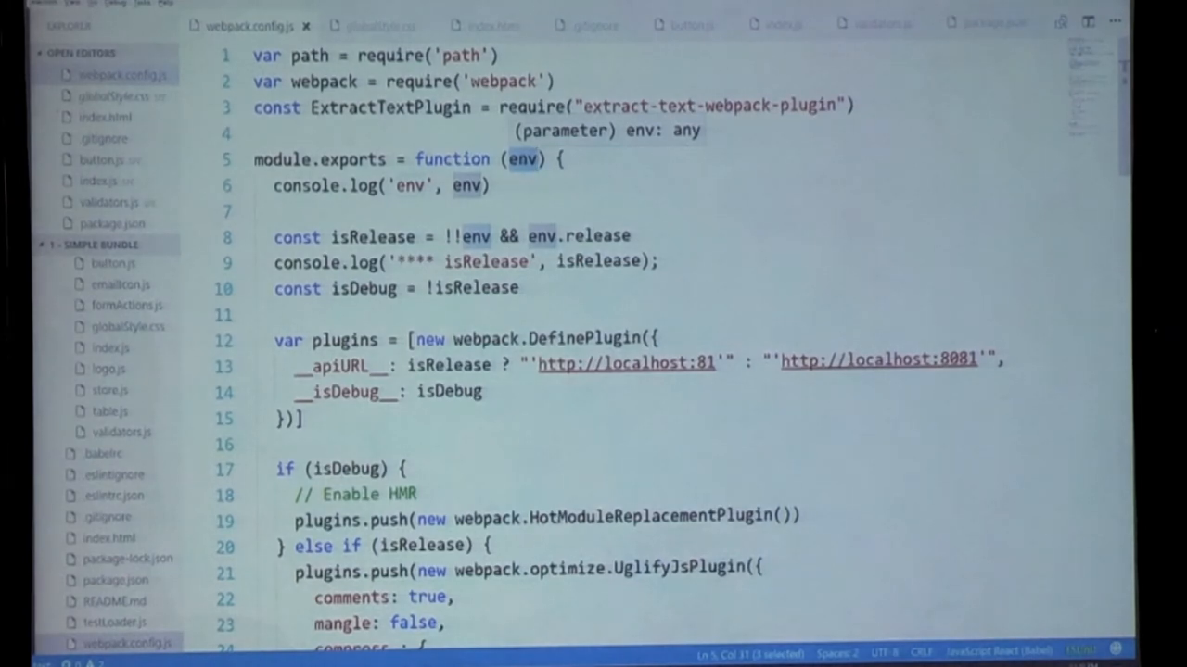
pyautogui.write('pack --config webpack.config.js --env.release",')
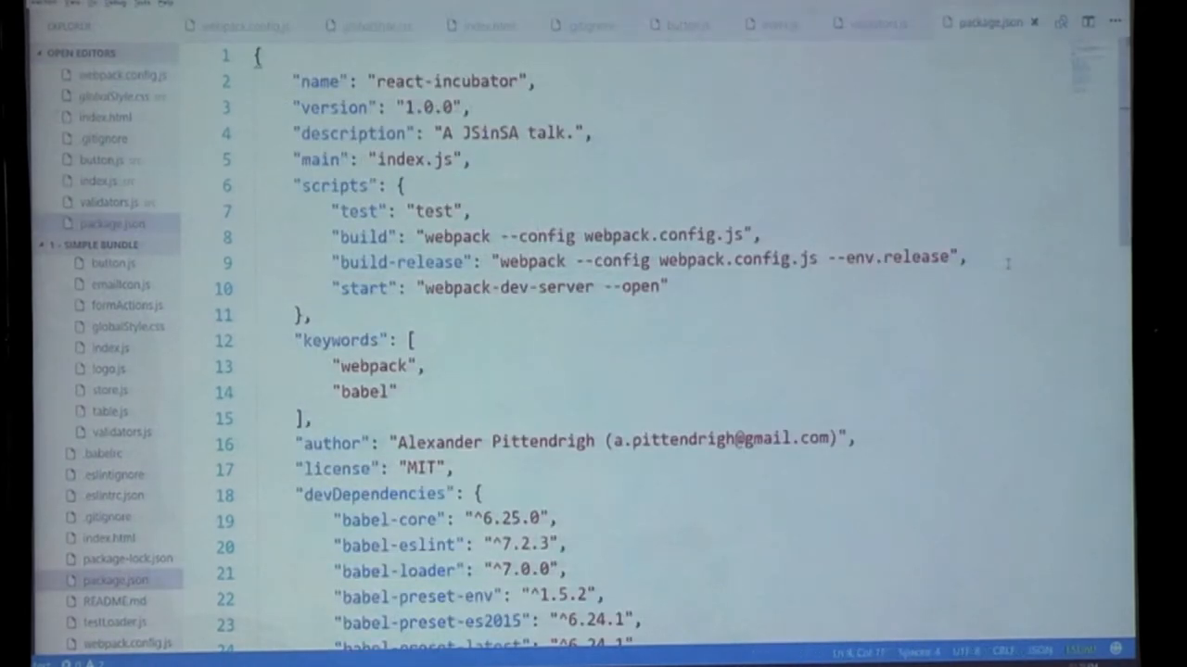
pyautogui.click(876, 259)
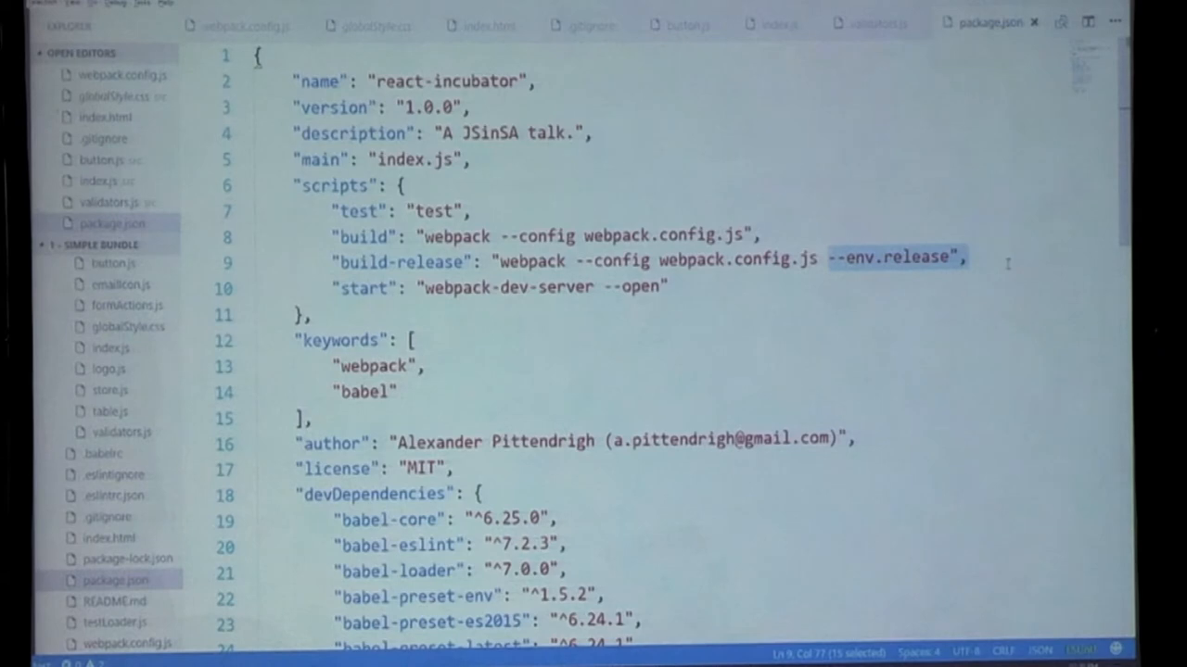
pyautogui.click(249, 25)
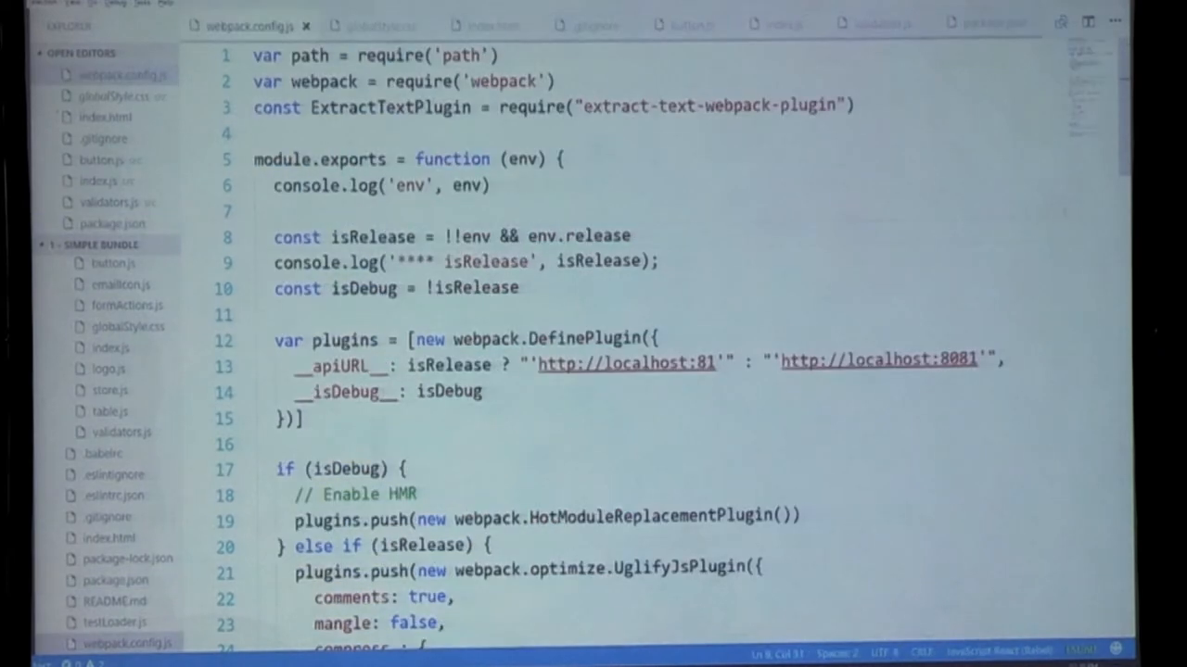
pyautogui.scroll(-3)
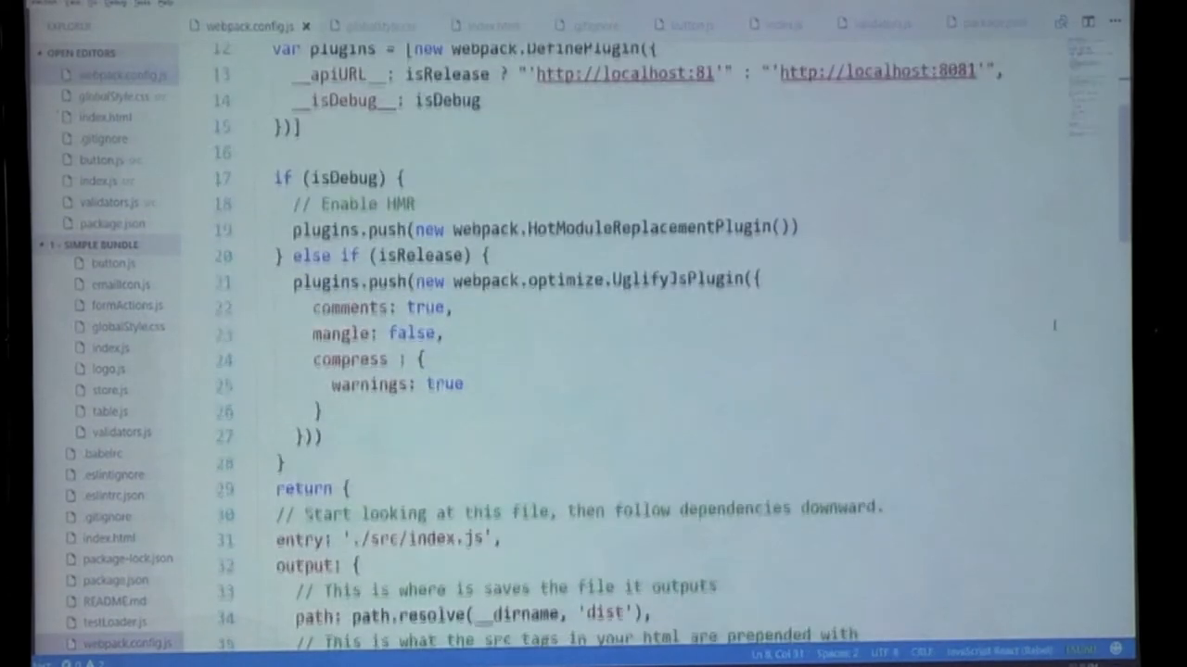
pyautogui.scroll(-3)
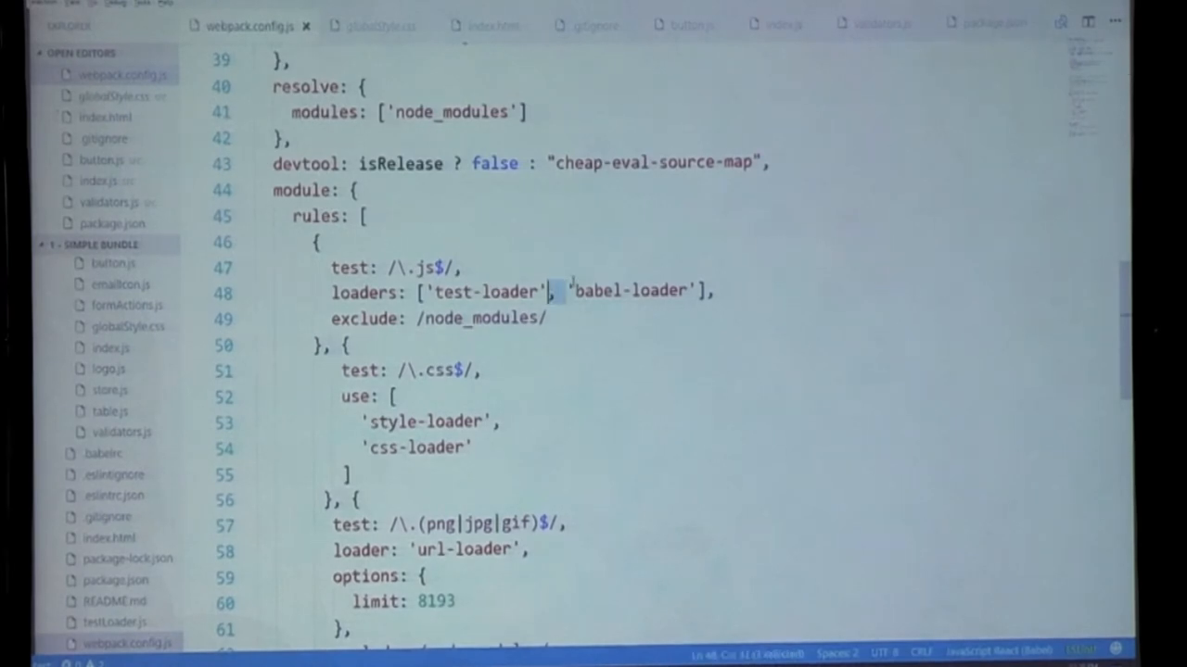
pyautogui.doubleClick(486, 292)
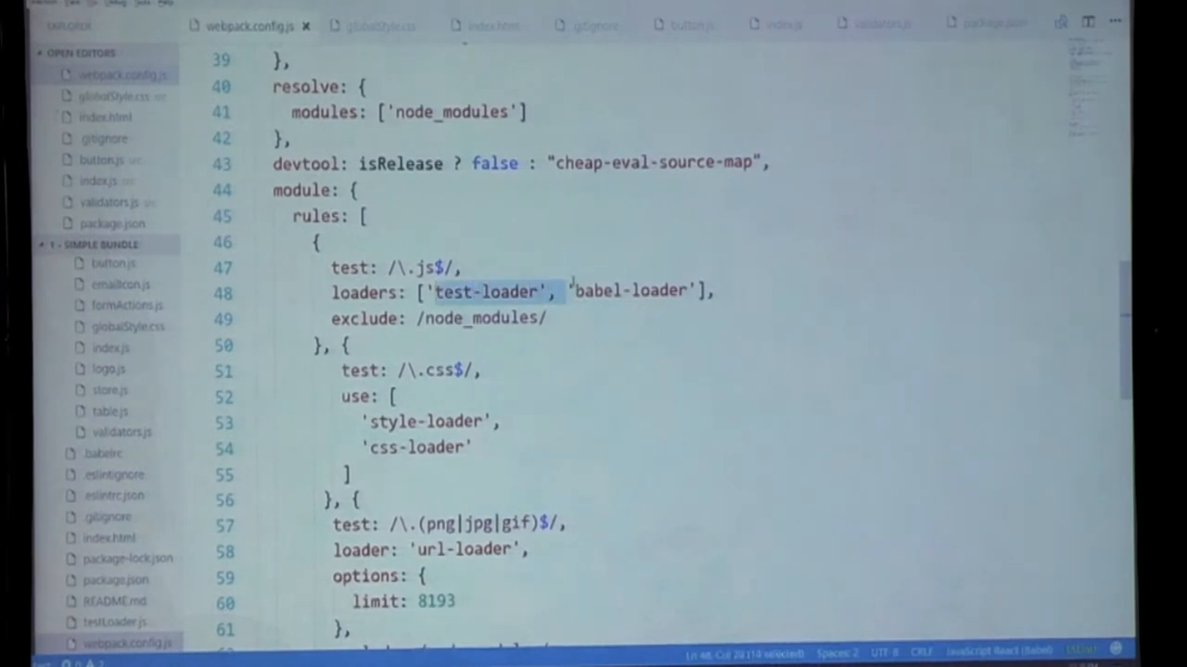
pyautogui.press('Delete')
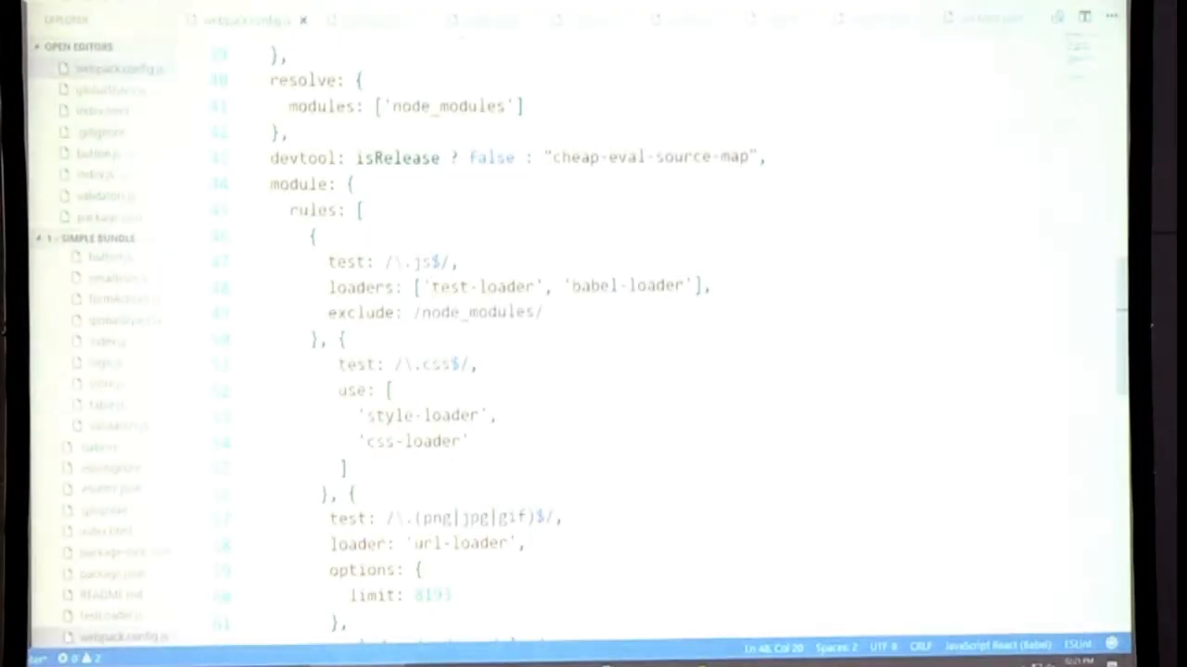
pyautogui.doubleClick(496, 287)
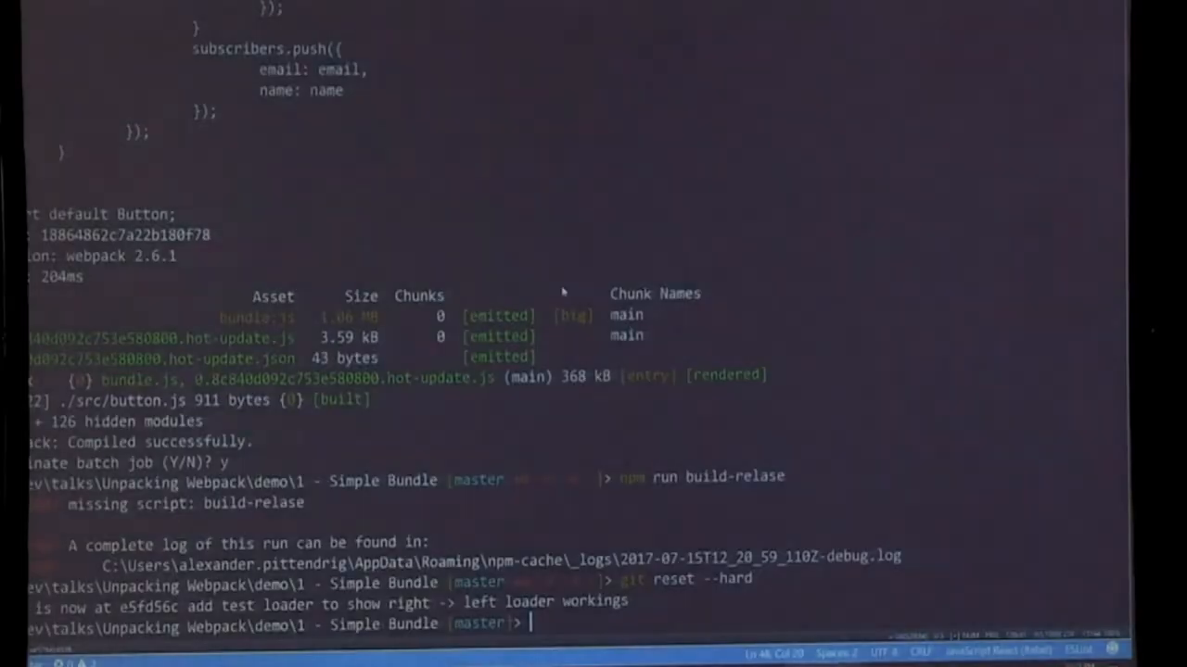
# Run npm run build-release to produce the 61.2 kB release bundle.js
pyautogui.write('npm run build-relase')
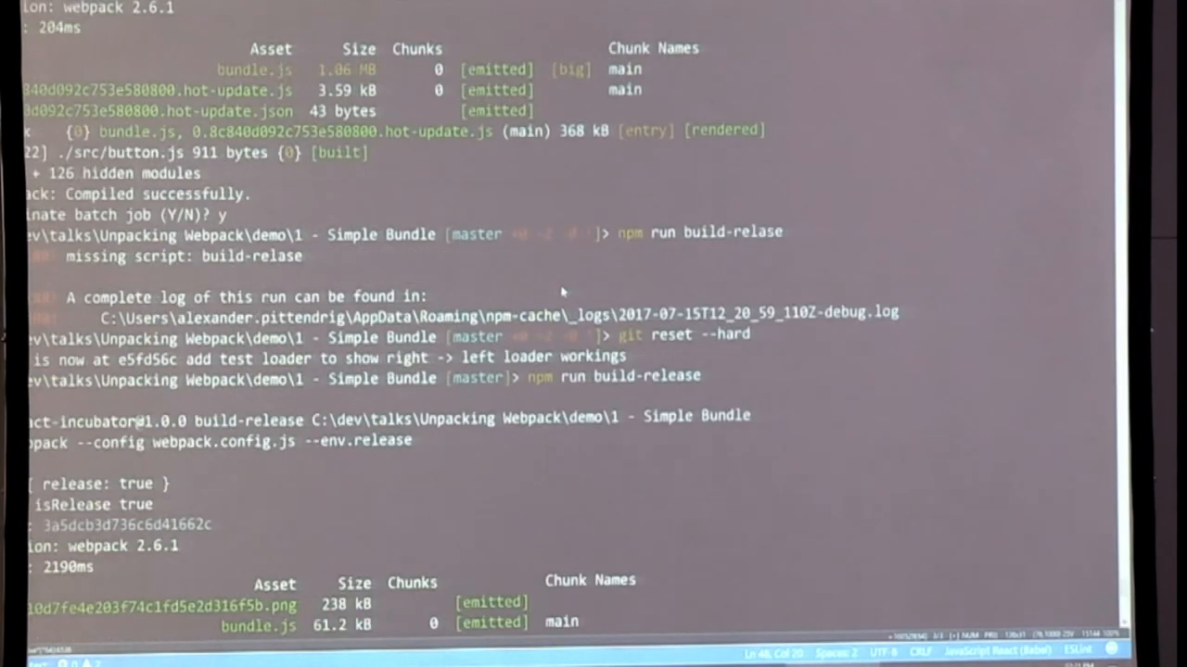
pyautogui.scroll(-3)
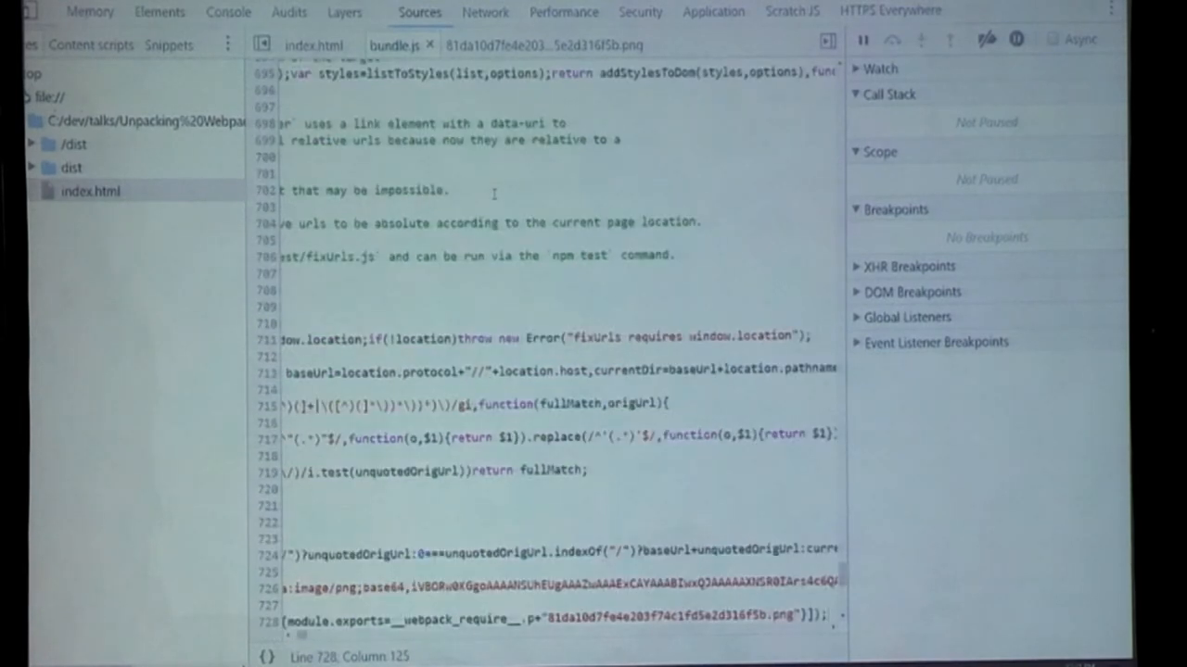
# Scroll through the release bundle.js from file:// in DevTools Sources, then switch windows
pyautogui.scroll(-3)
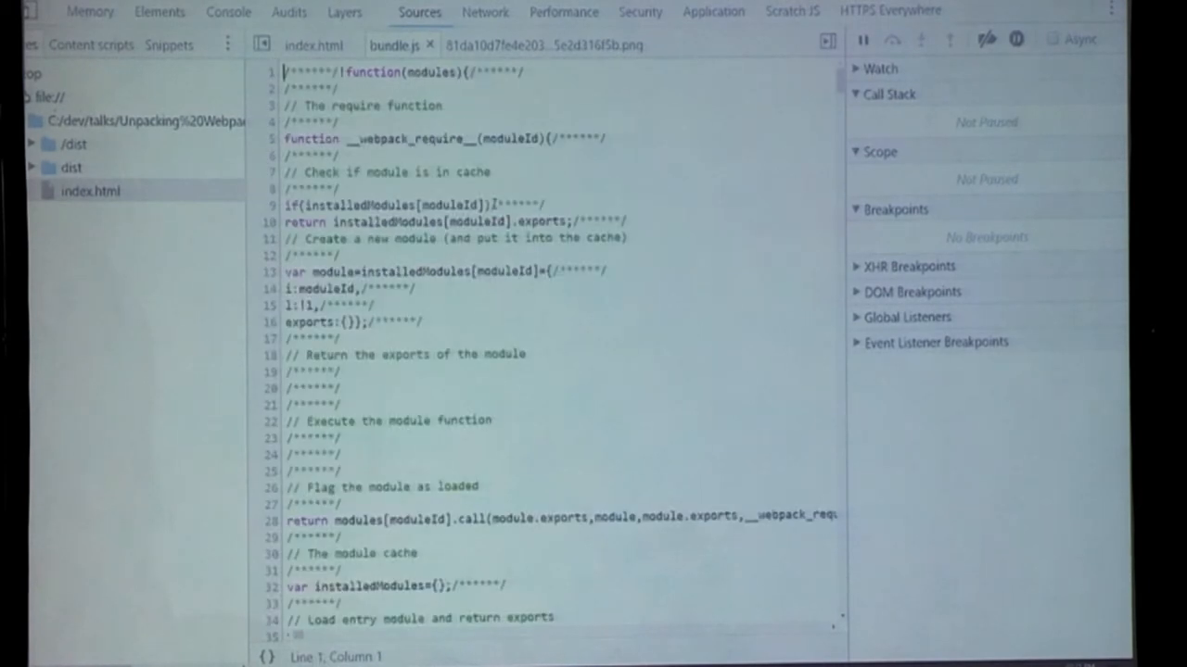
pyautogui.press('alt+tab')
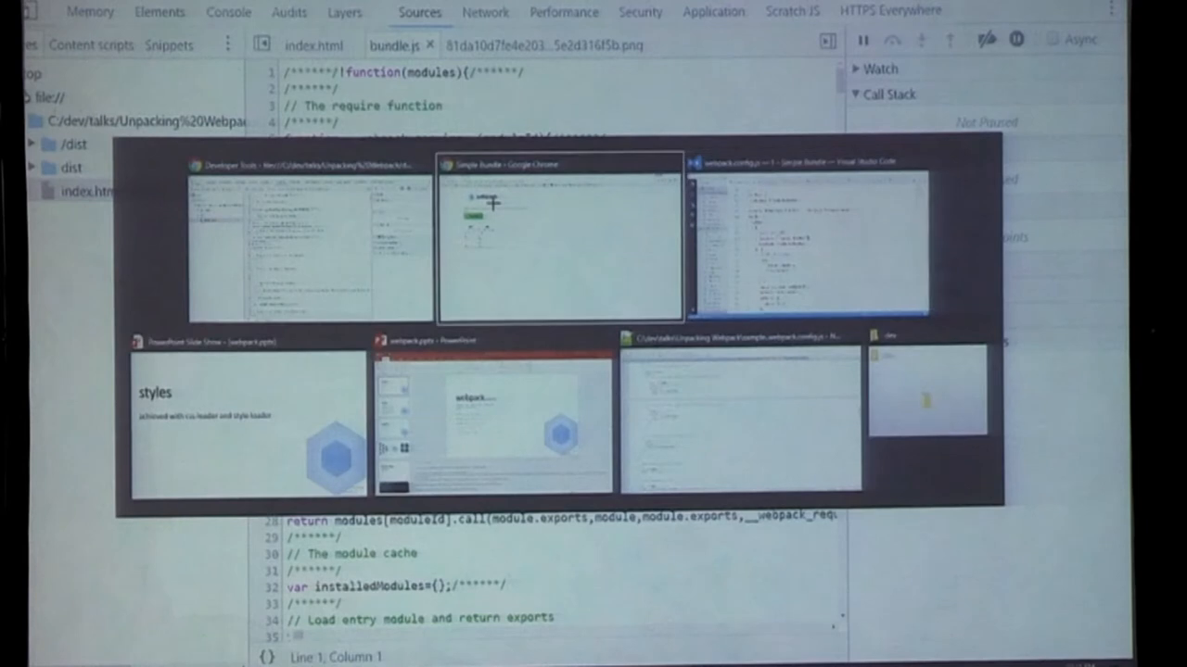